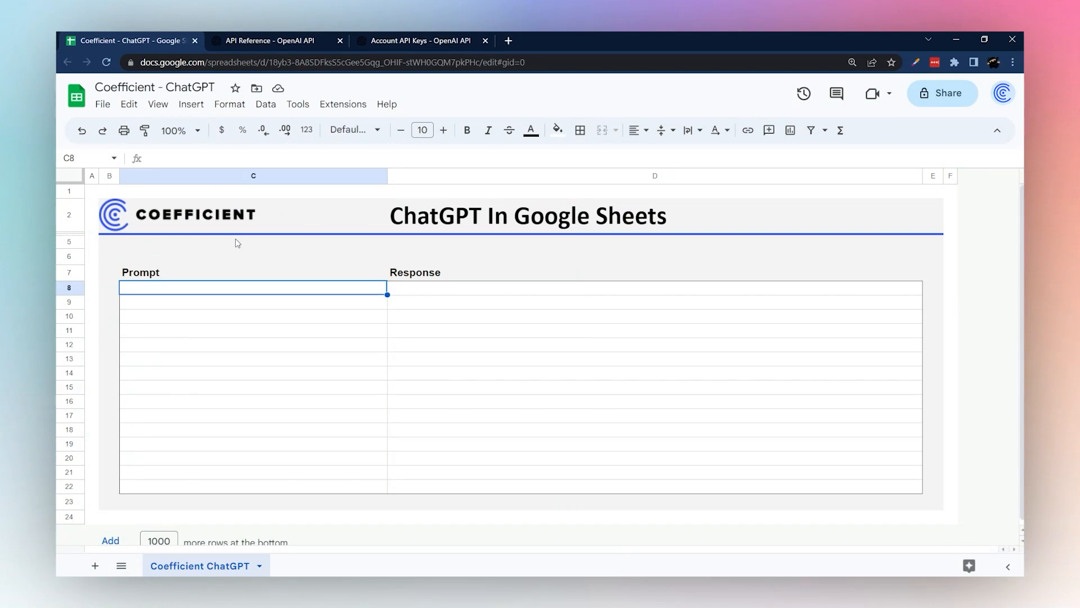
mouse_move(338, 310)
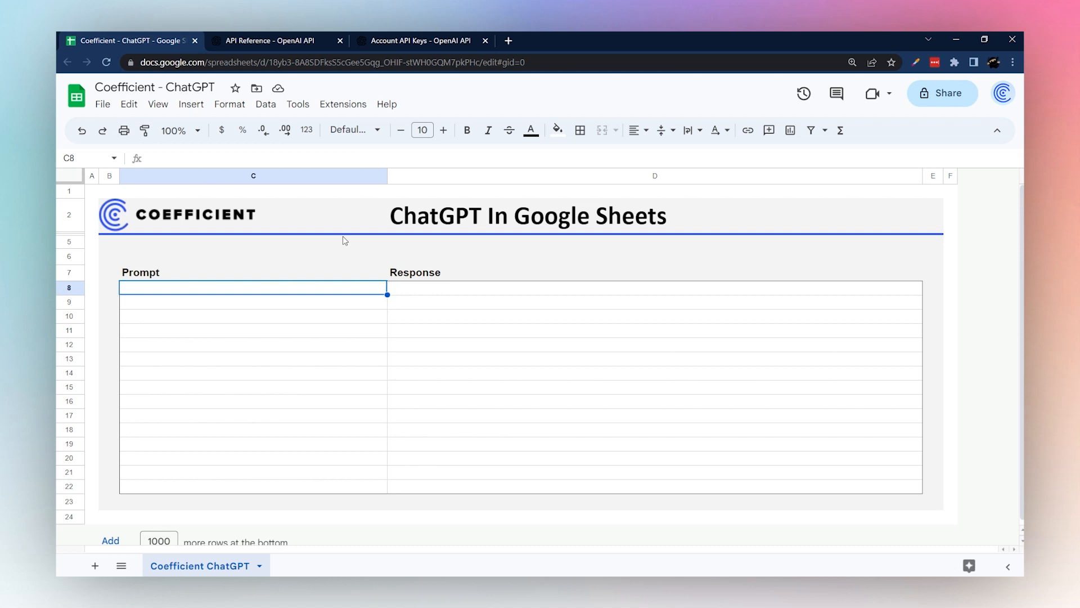
mouse_move(343, 105)
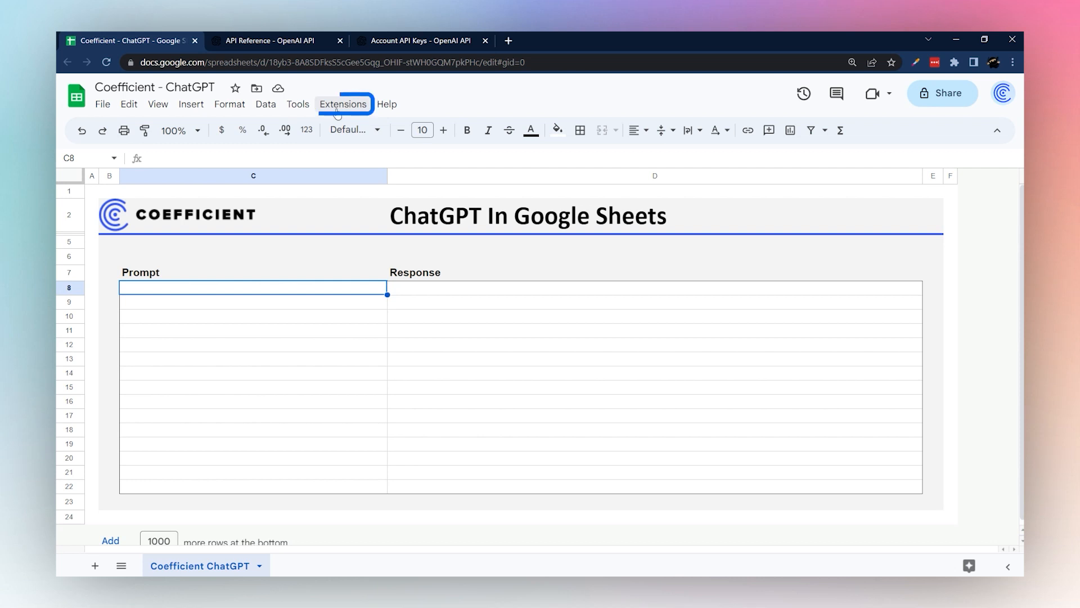
Step: Open the Apps Script project and select the SECRET_KEY line holding the placeholder 'key'
left_click(343, 104)
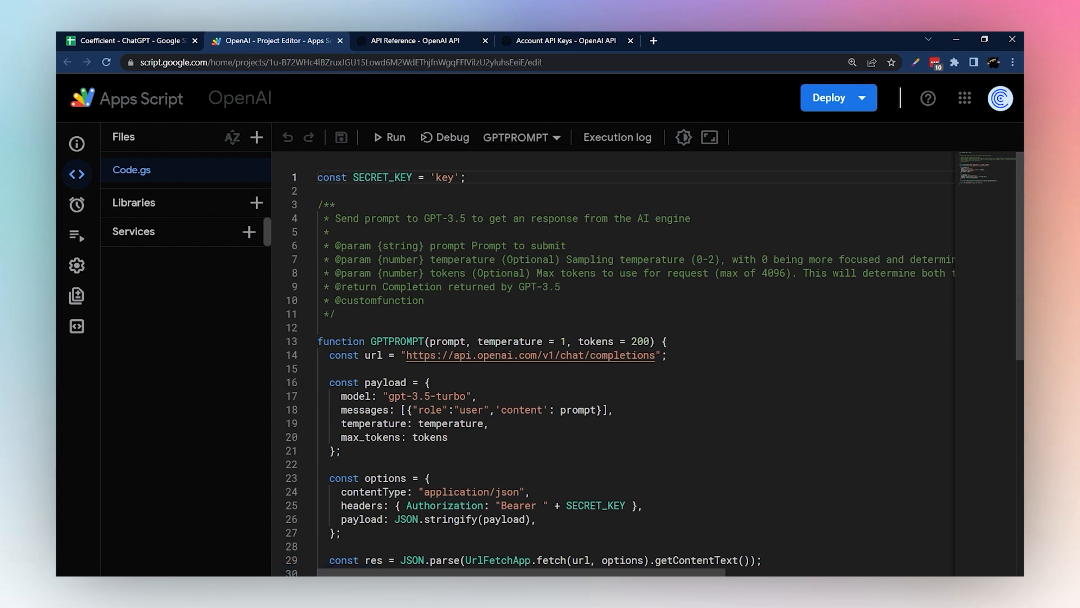
triple_click(390, 178)
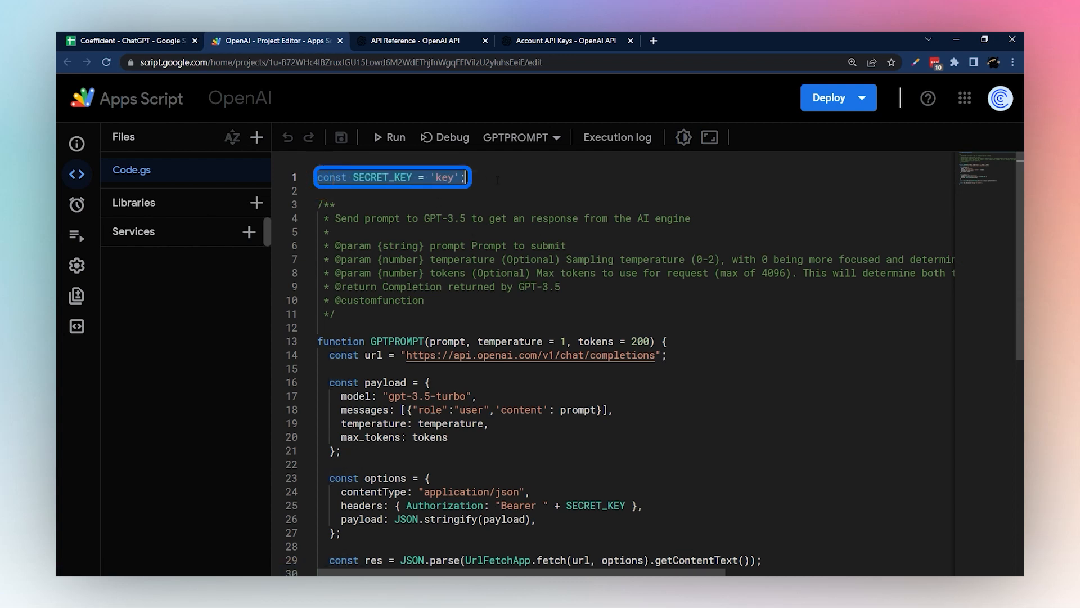
left_click(324, 191)
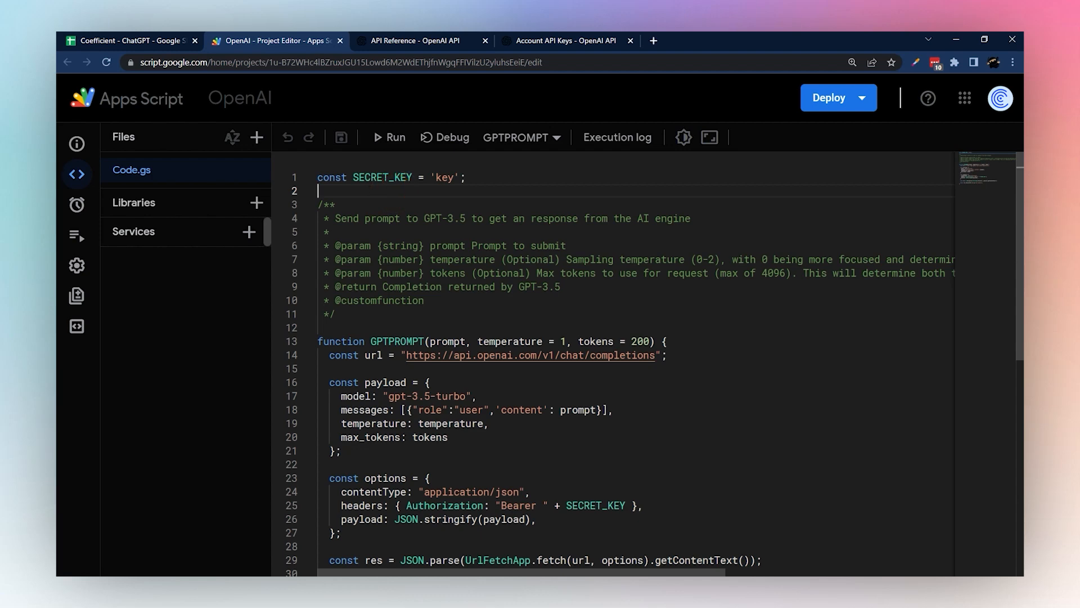
mouse_move(564, 40)
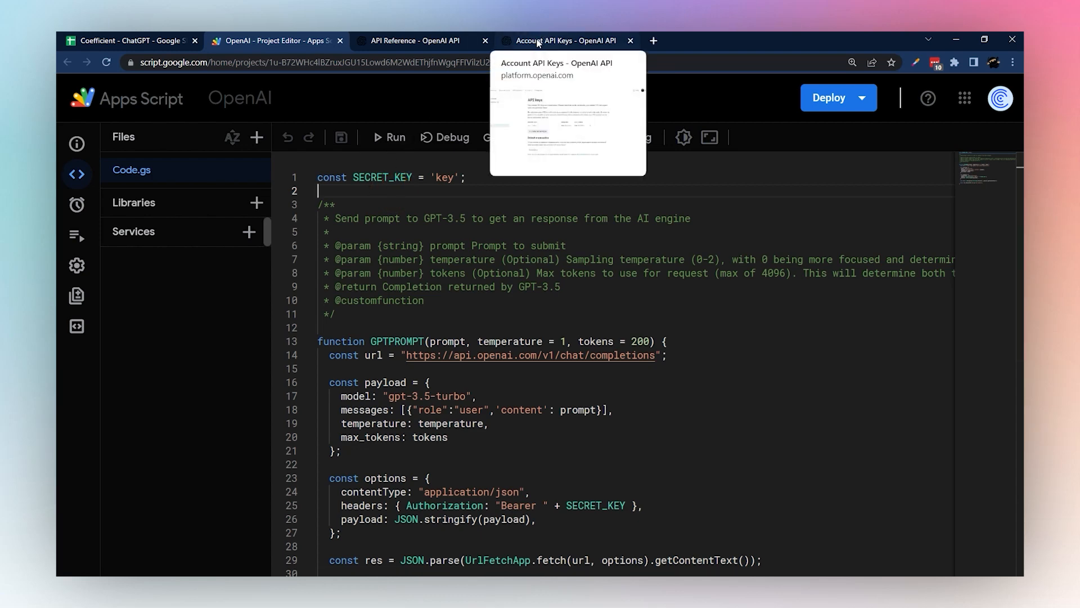
left_click(565, 41)
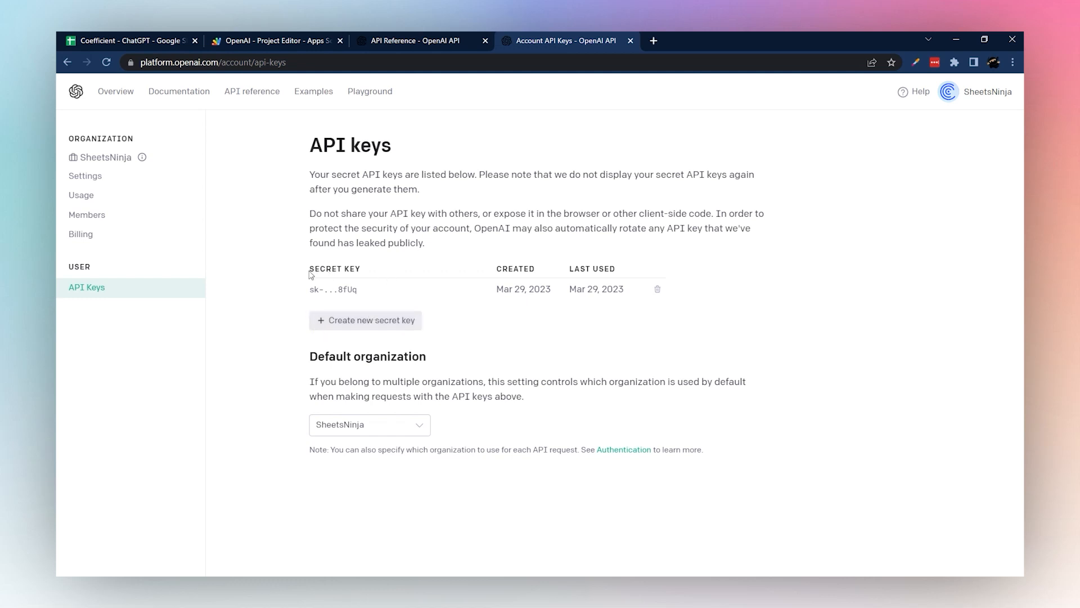
left_click(366, 319)
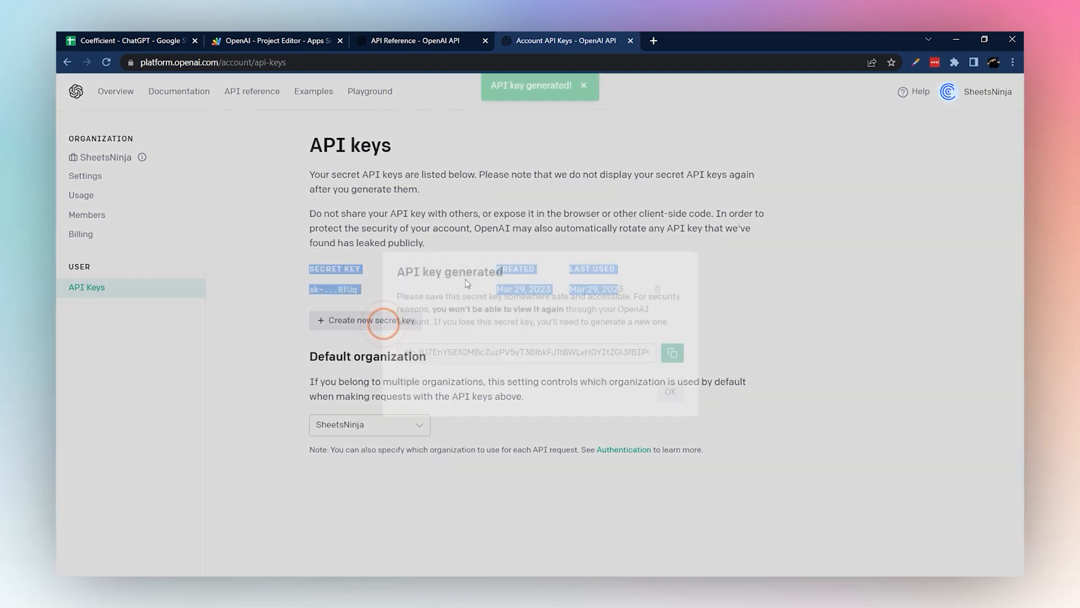
left_click(671, 344)
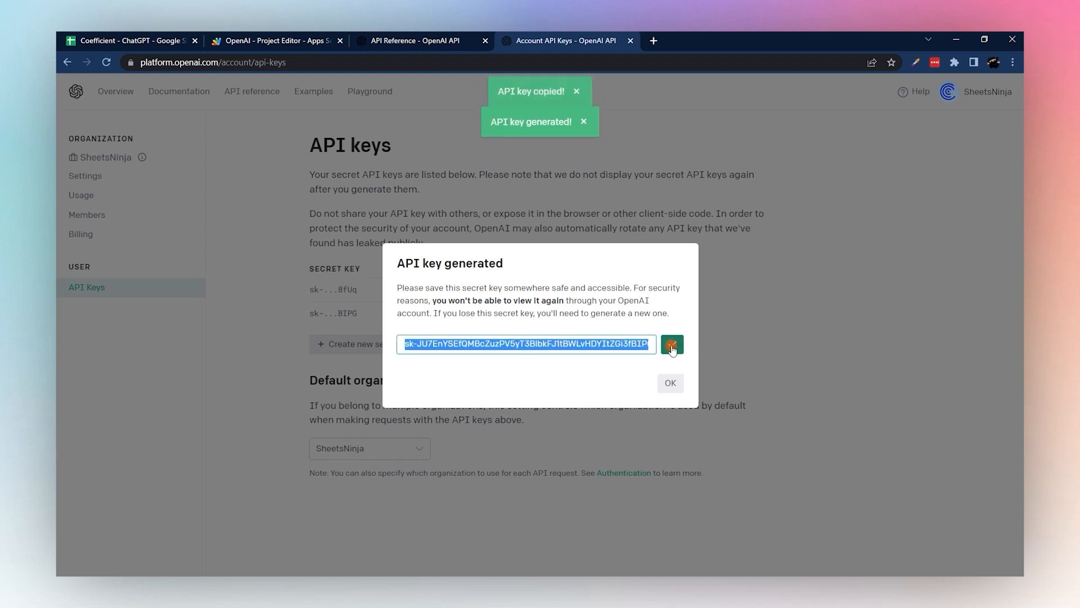
left_click(669, 383)
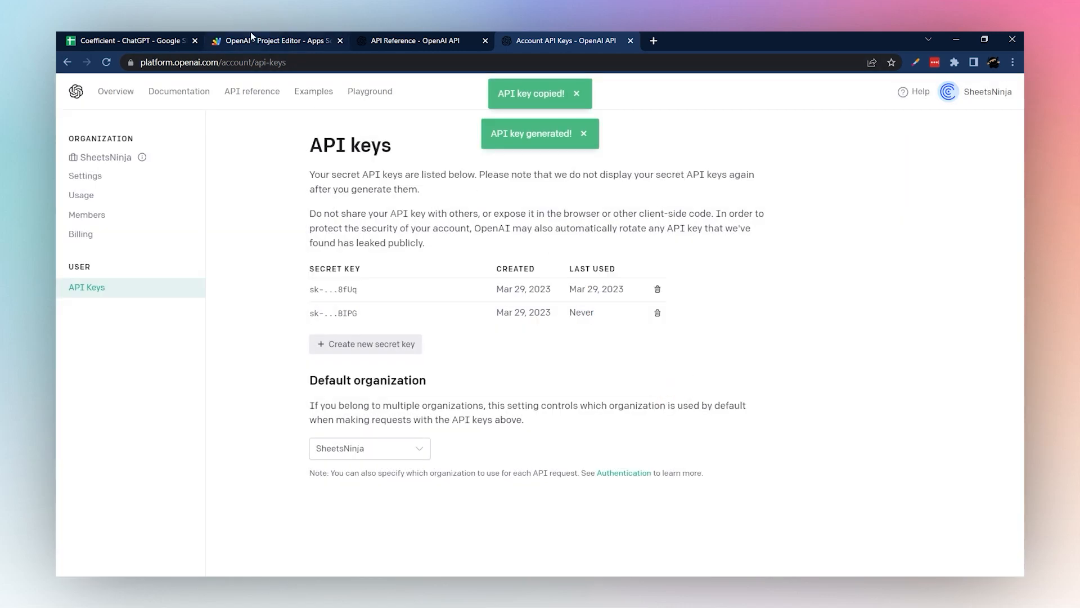
left_click(276, 41)
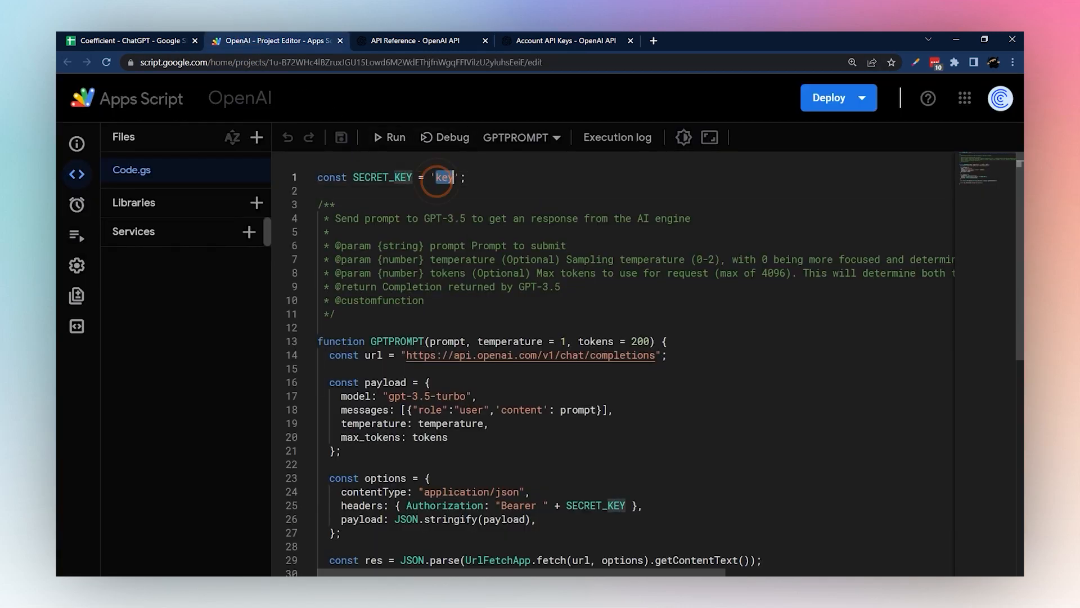
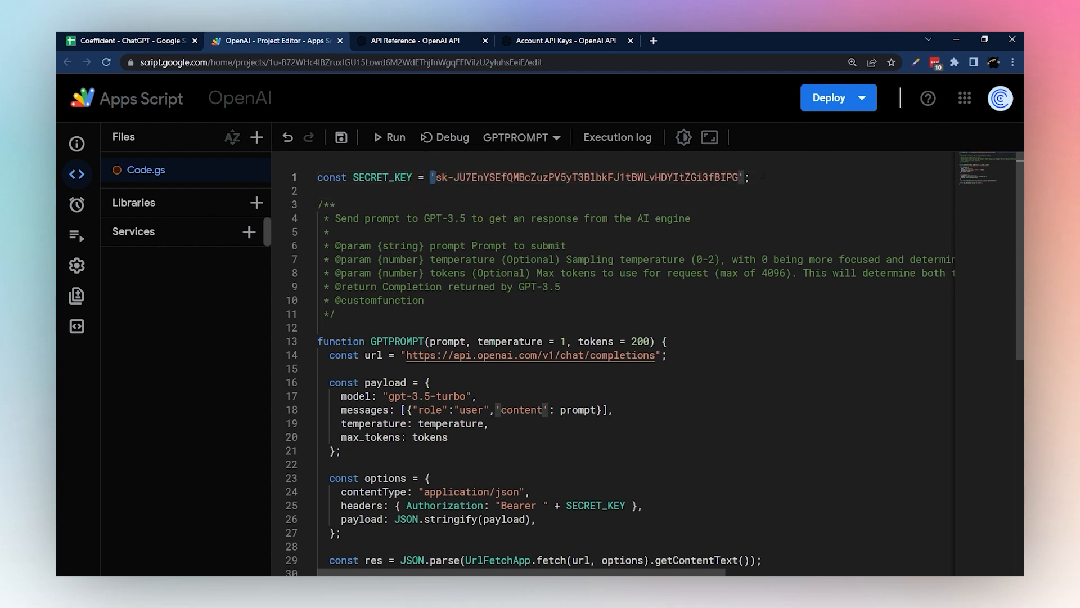
left_click(335, 205)
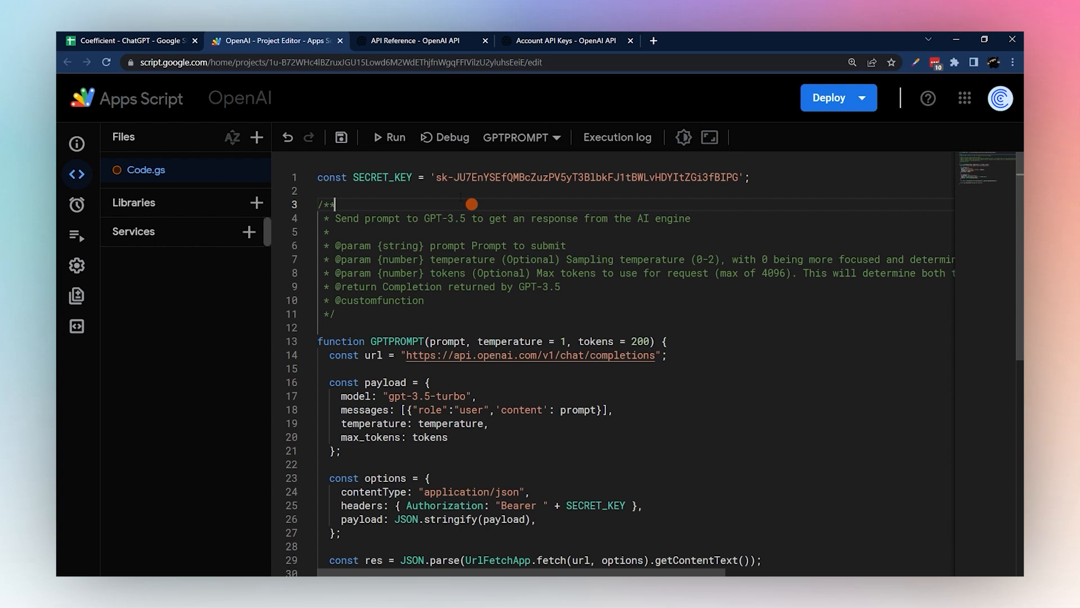
left_click(340, 138)
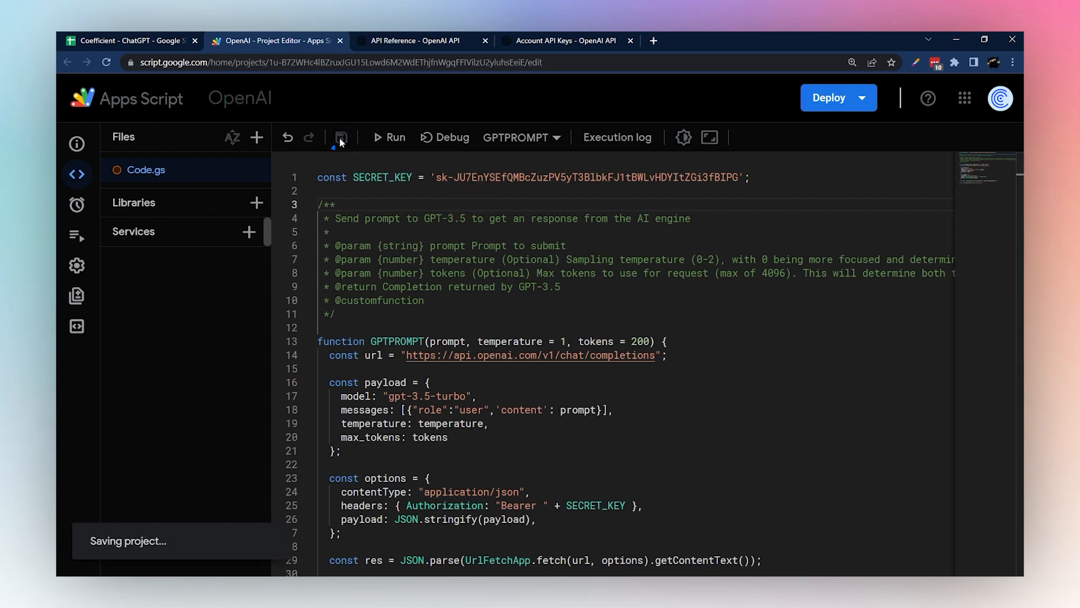
left_click(340, 138)
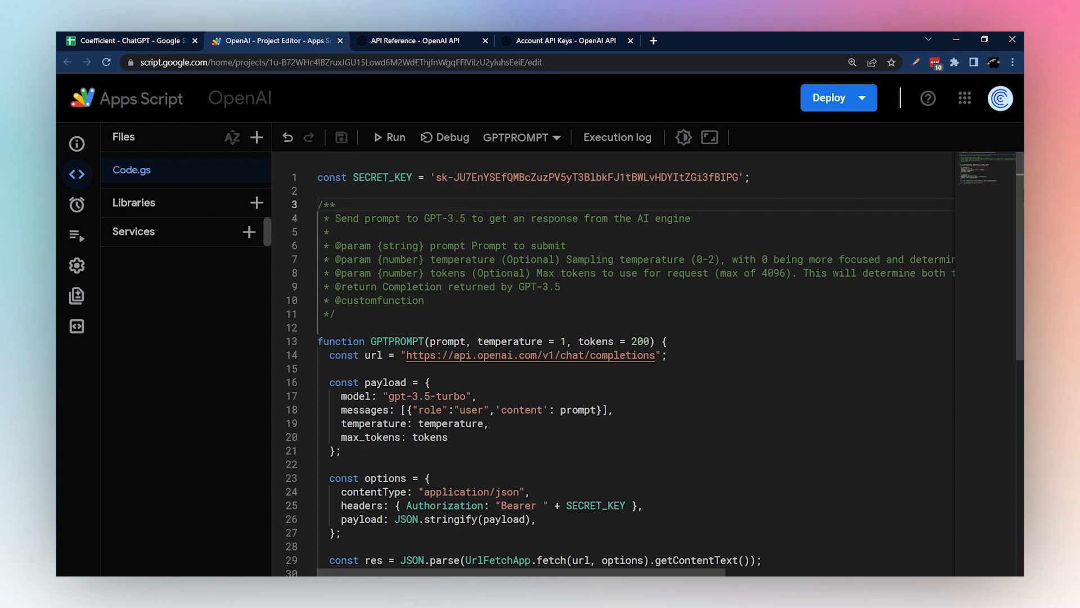
scroll("down", 3)
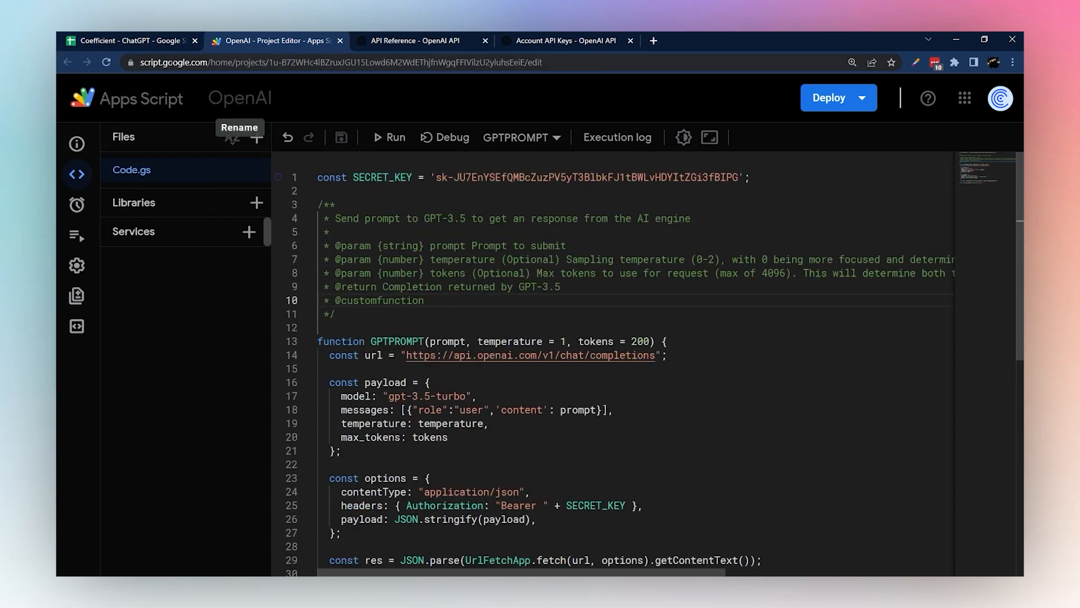
left_click(131, 40)
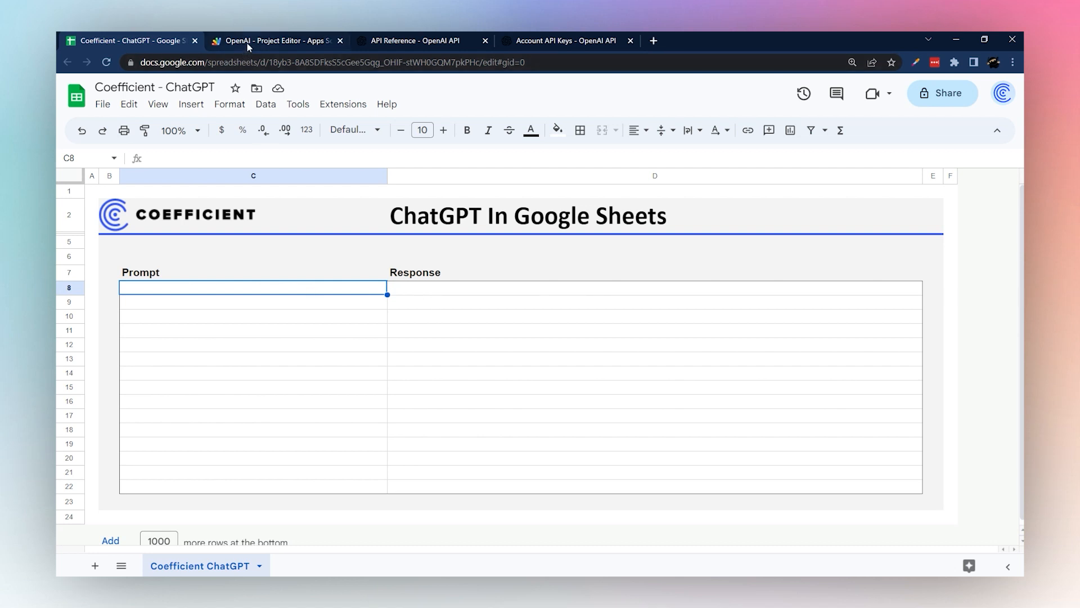
mouse_move(309, 275)
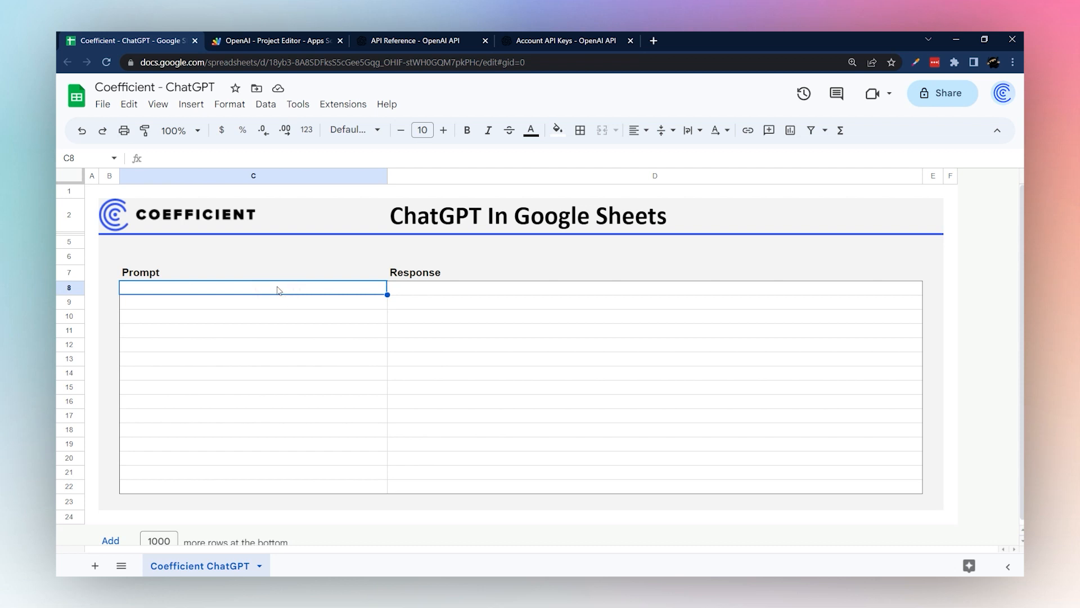
Step: Enter 'What is precipitation?' in C8, then select GPTPROMPT in the script
type("What is precipitation?")
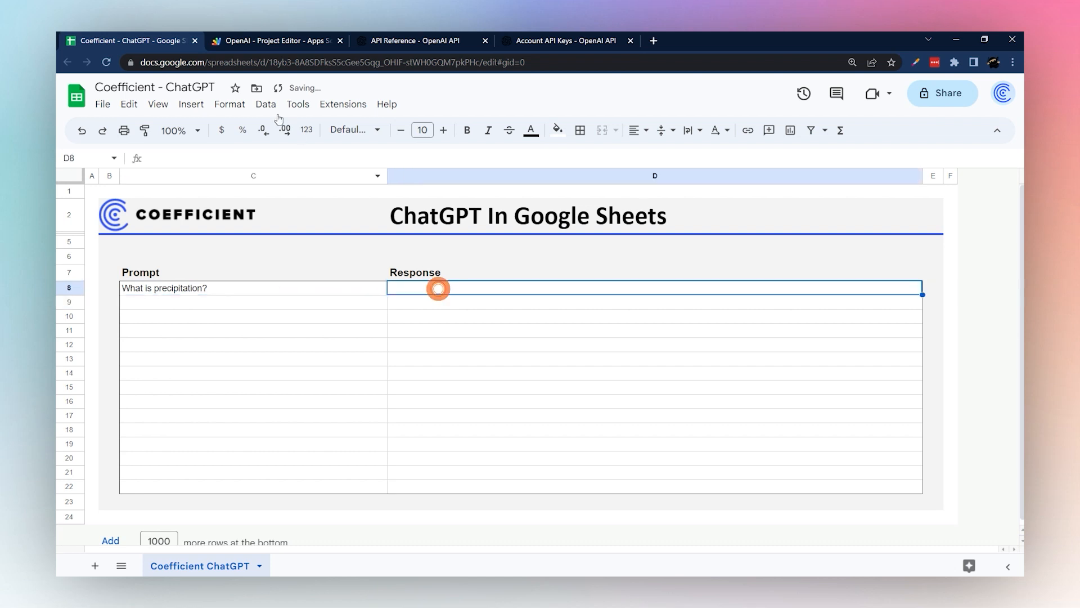
mouse_move(276, 40)
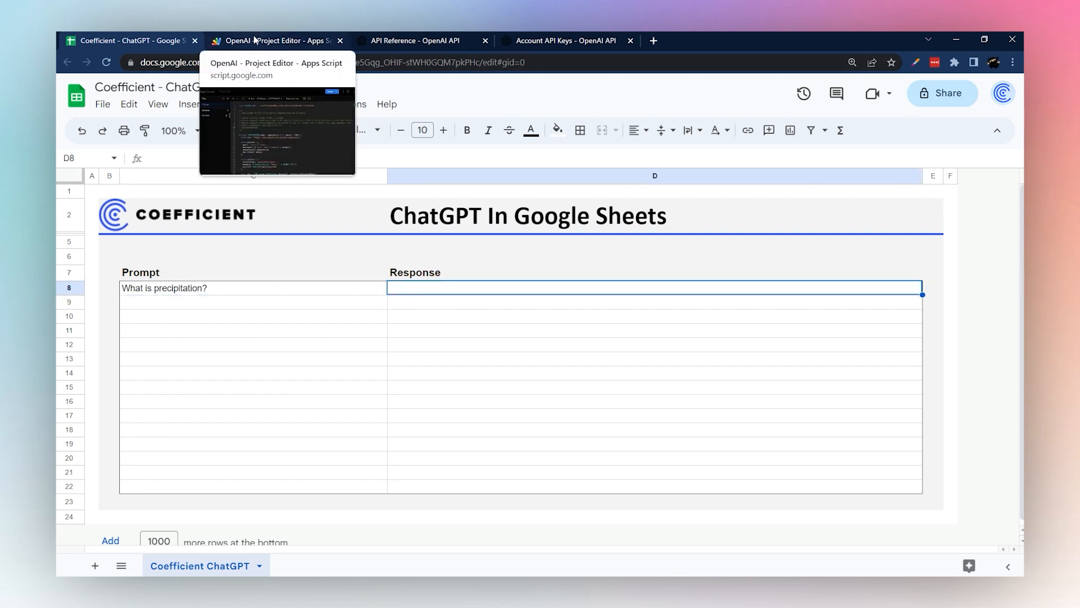
left_click(276, 40)
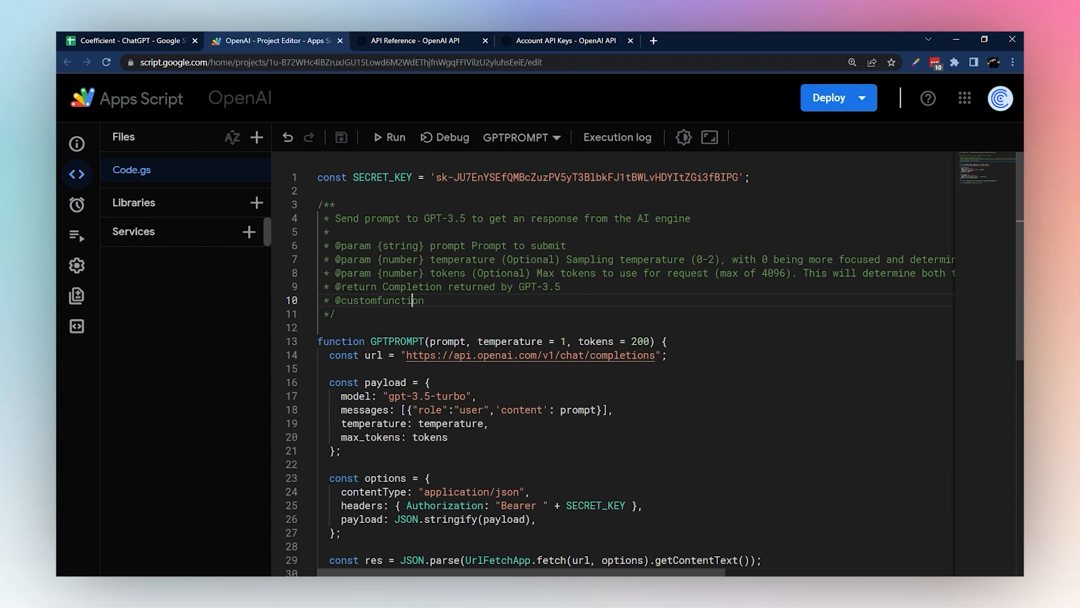
double_click(396, 341)
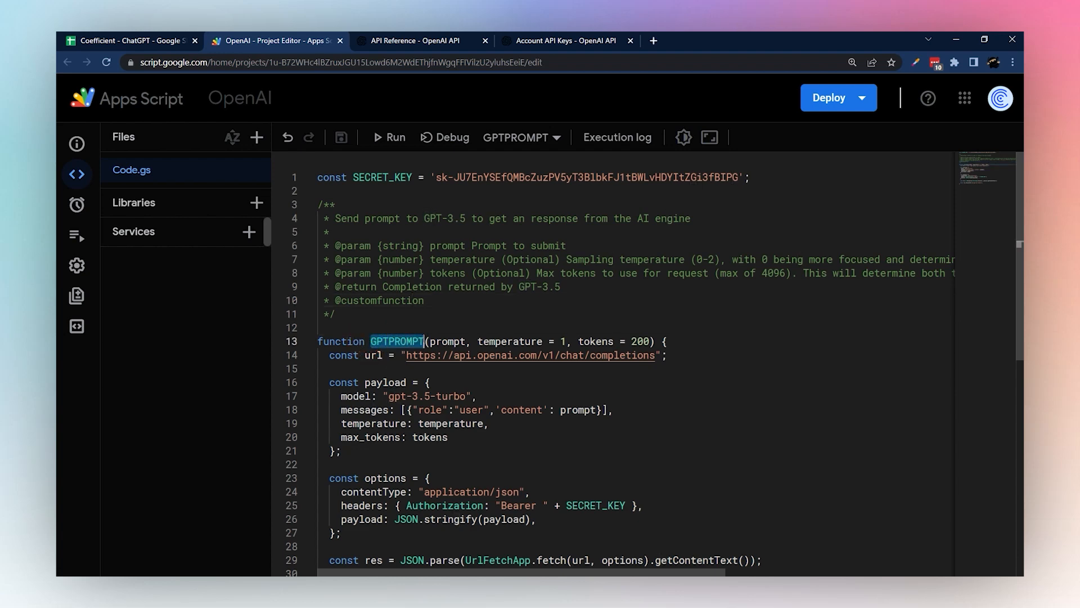
mouse_move(273, 210)
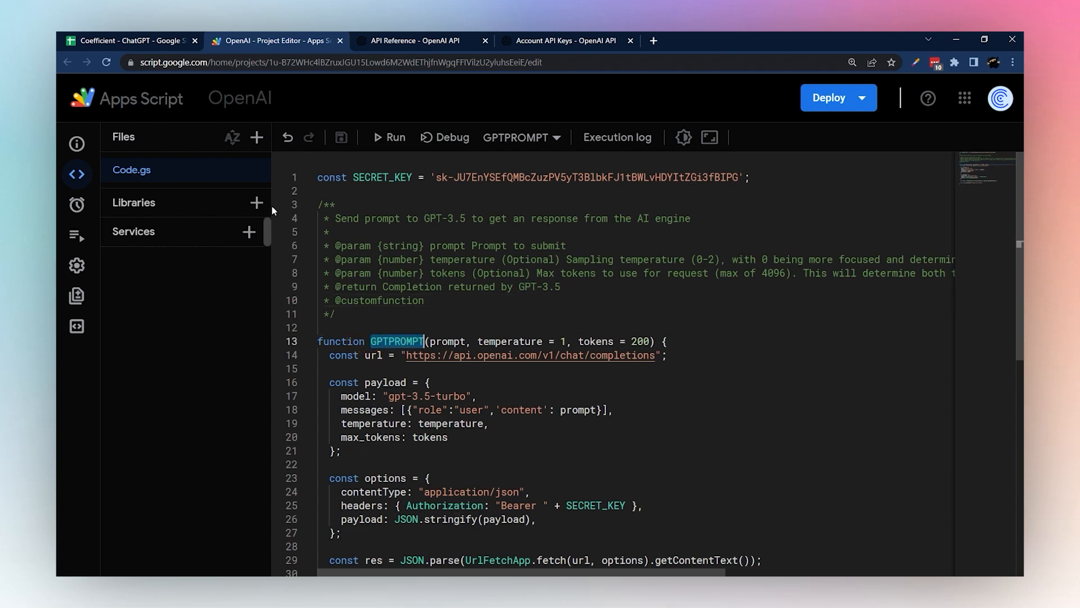
Step: Enter =GPTPROMPT(C8) in D8 to get an answer about precipitation
left_click(131, 40)
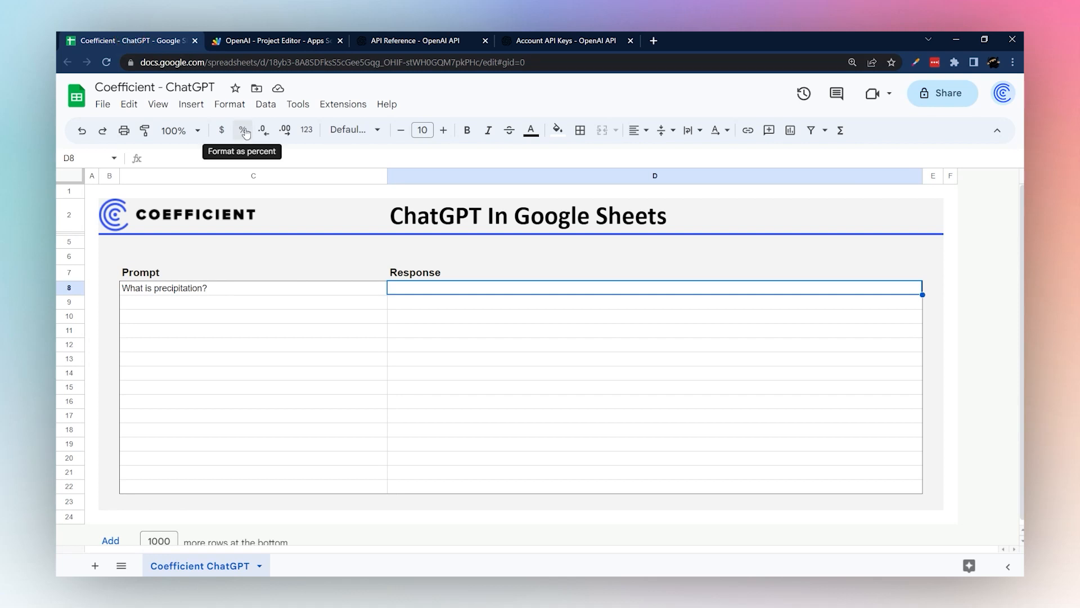
type("=GPT")
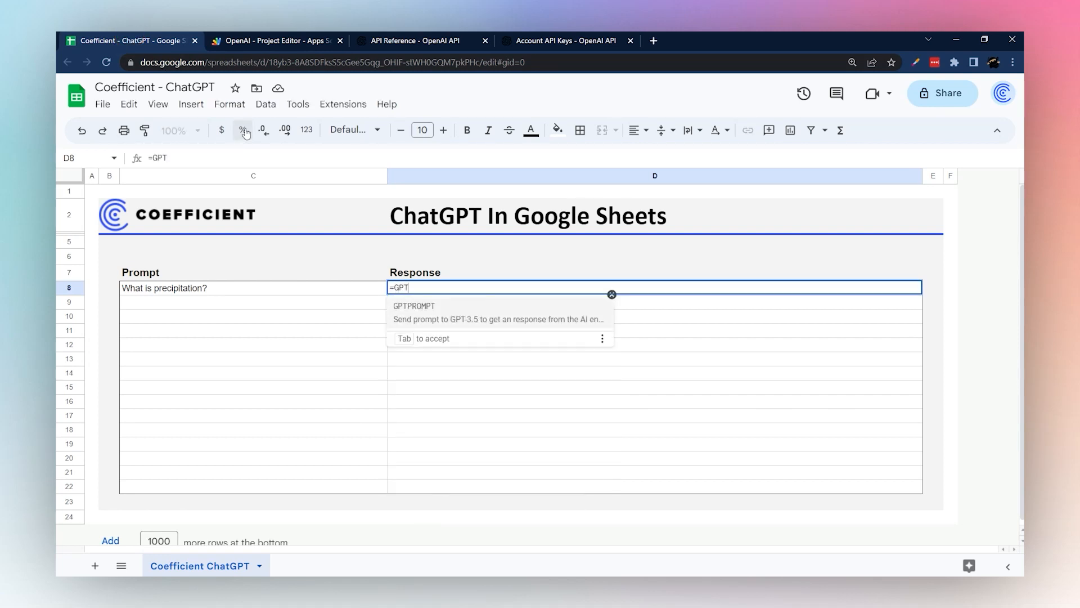
key("Tab")
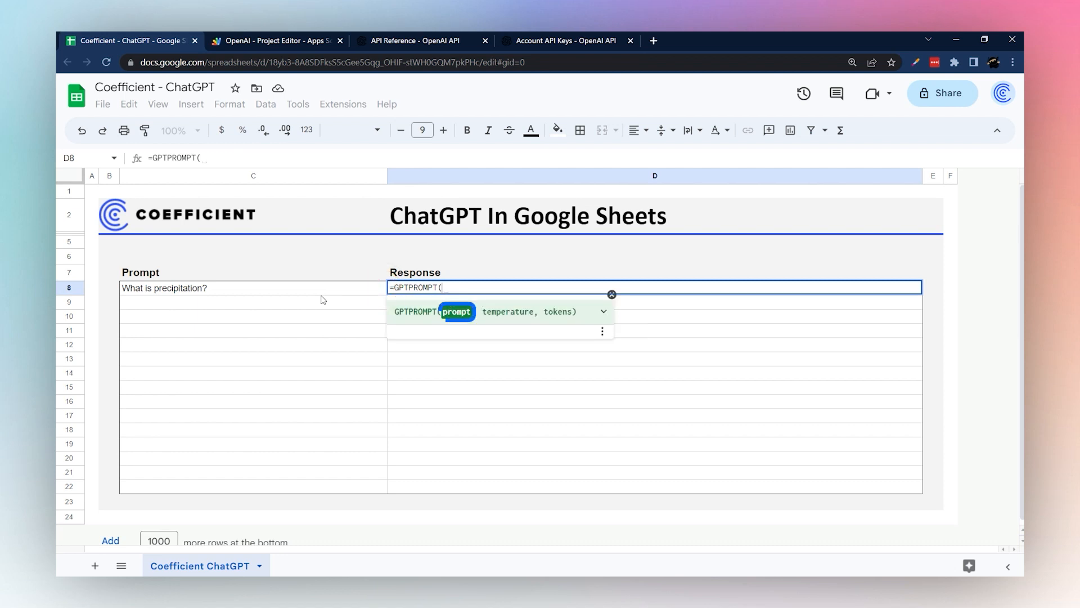
left_click(601, 310)
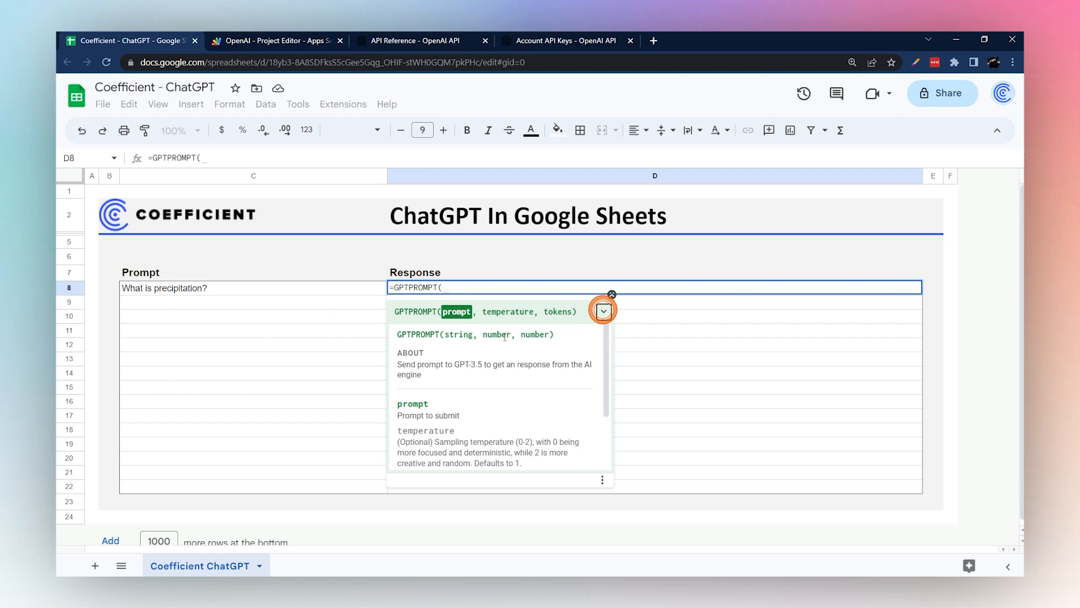
left_click(602, 310)
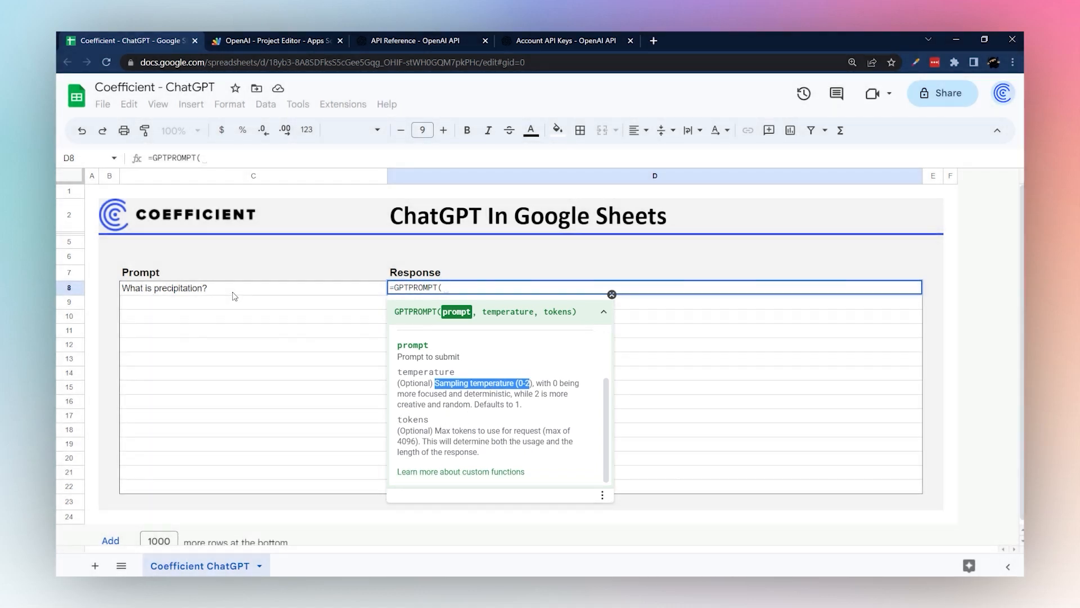
mouse_move(165, 289)
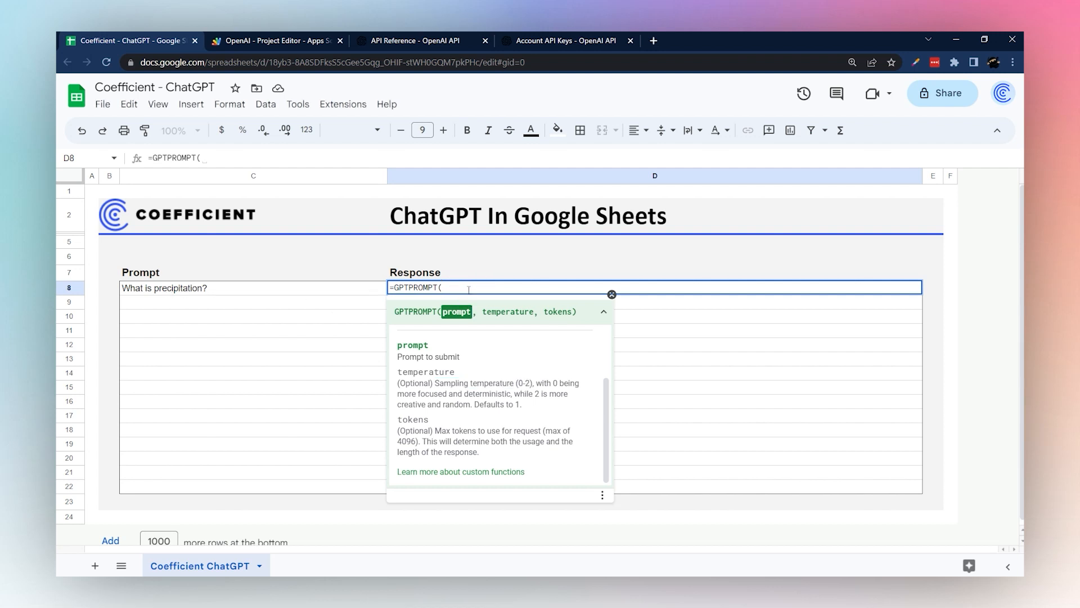
left_click(253, 287)
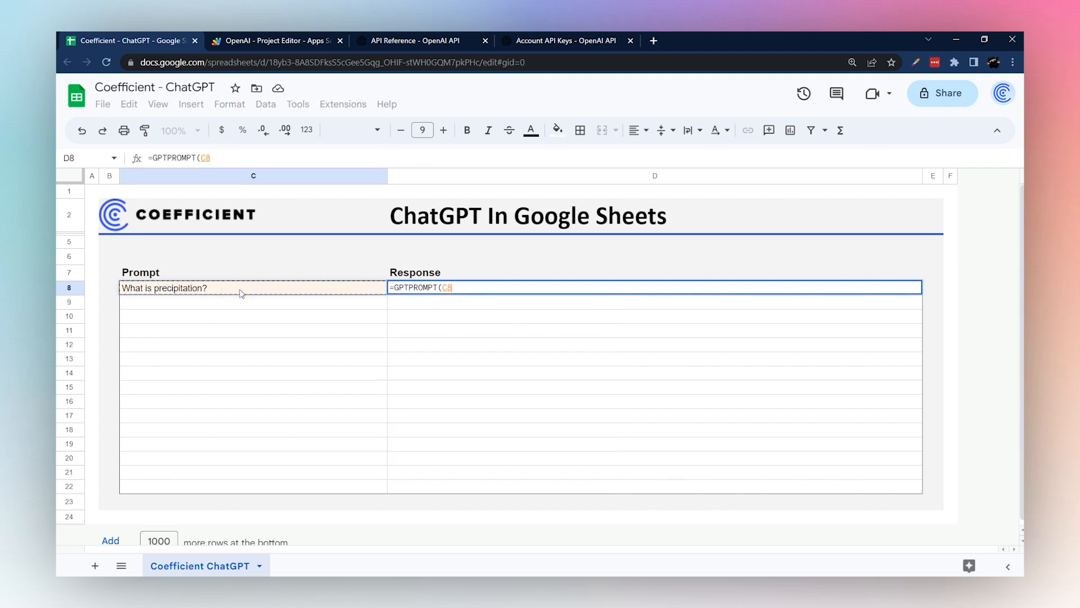
type(")")
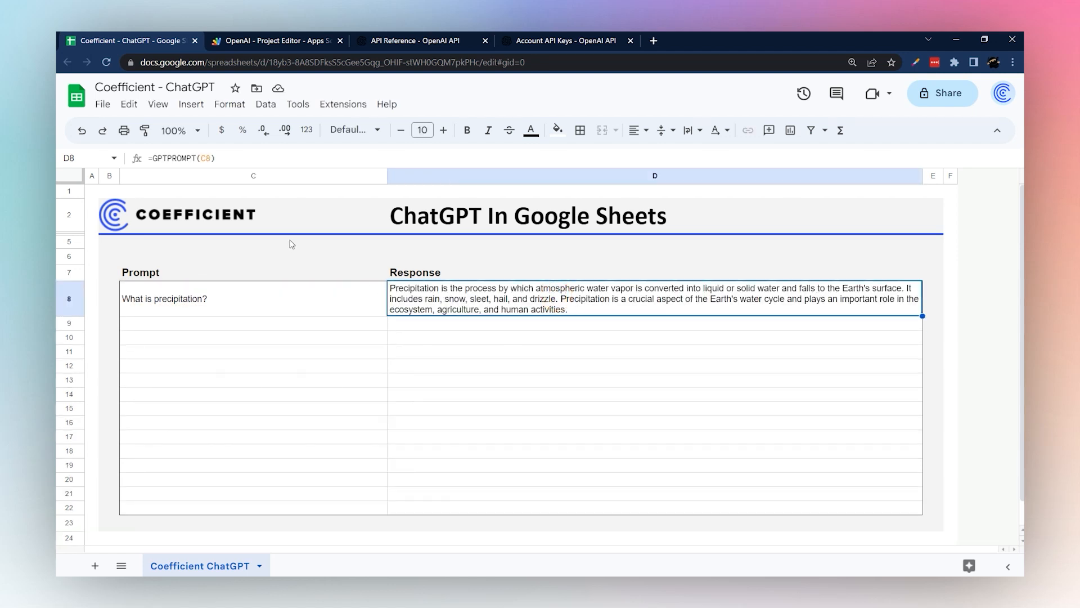
mouse_move(289, 328)
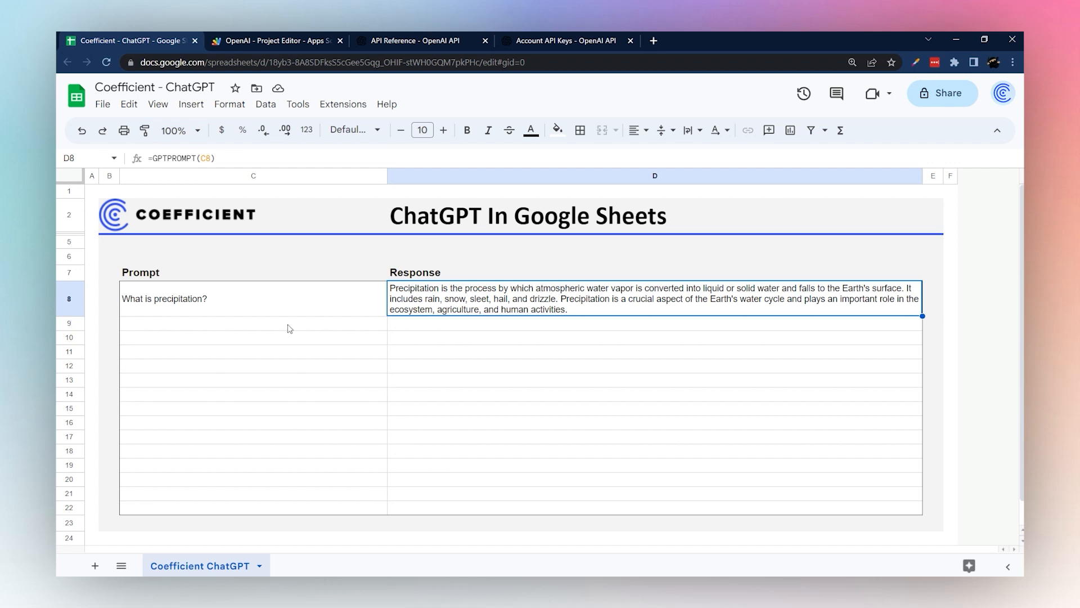
Step: Add 'Is a tomato a fruit or a vegetable?' in C9 and =GPTPROMPT(C9) in D9
type("Is a tomato a fruit or a vegeta")
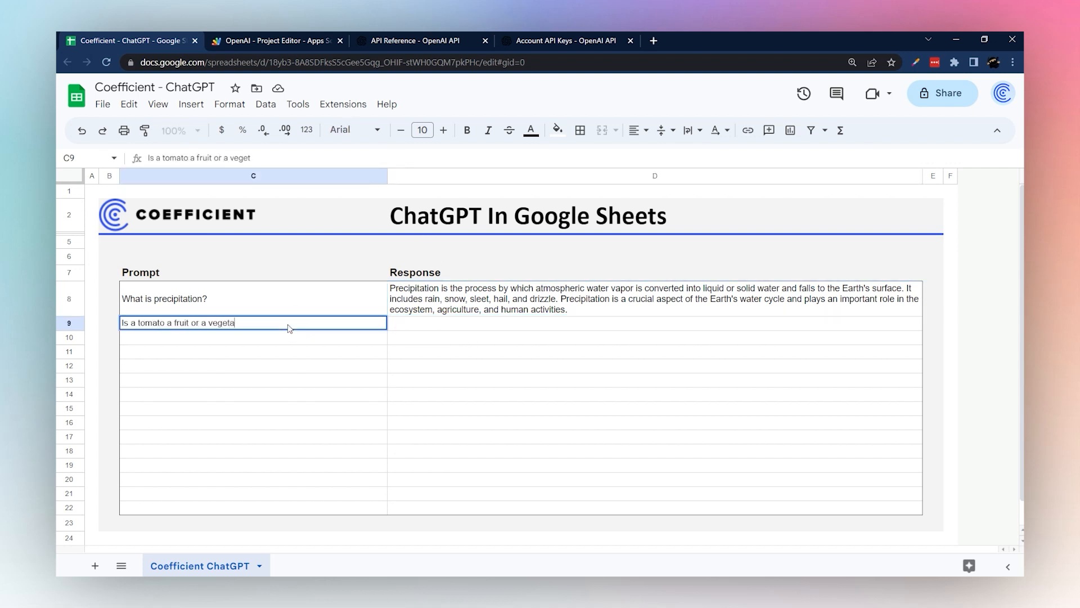
key("enter")
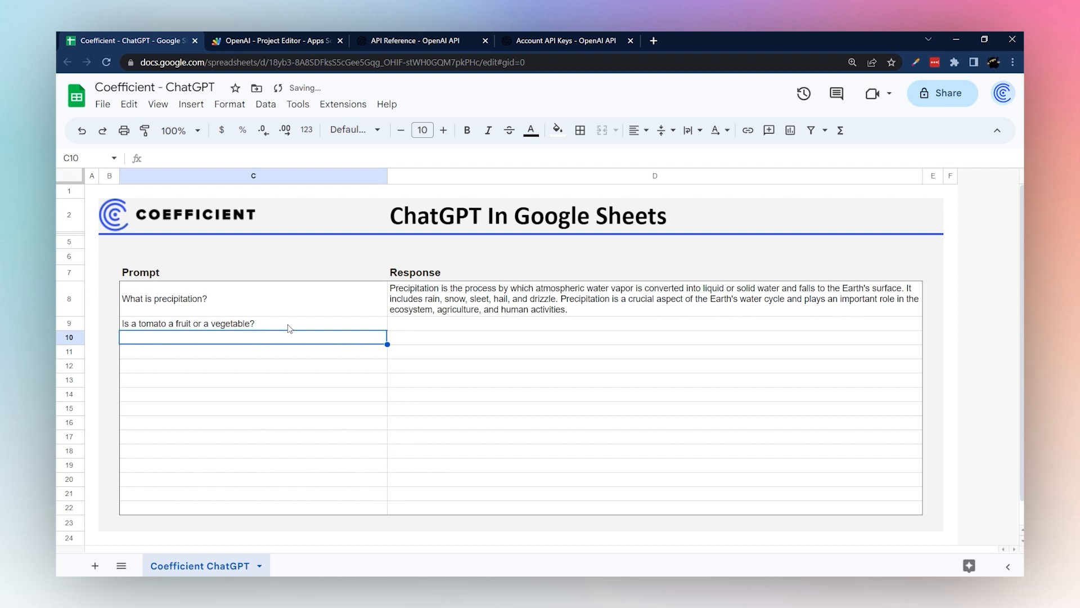
left_click(655, 298)
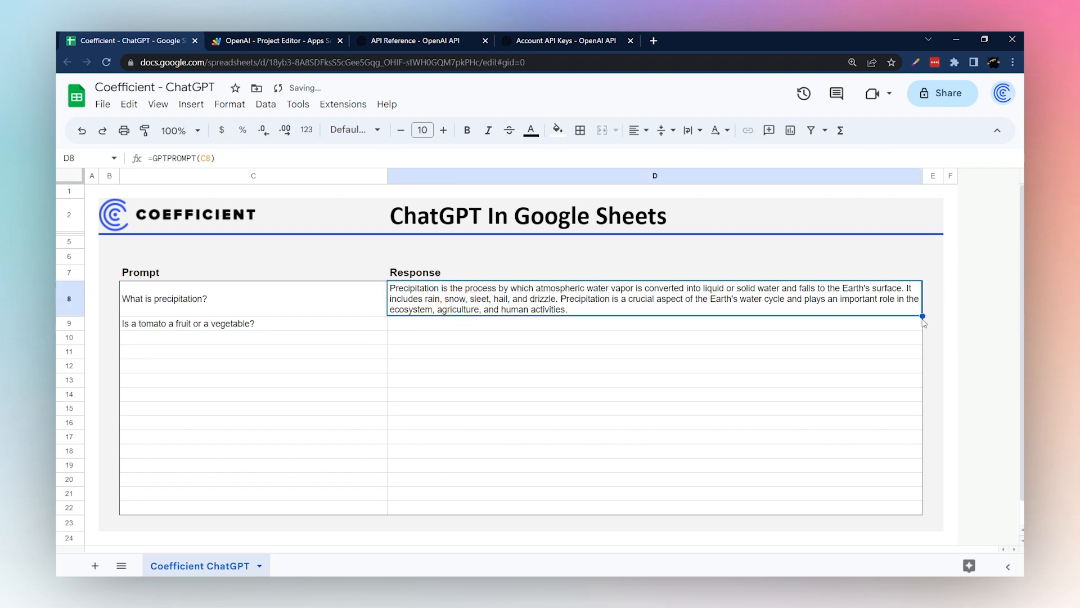
left_click(507, 325)
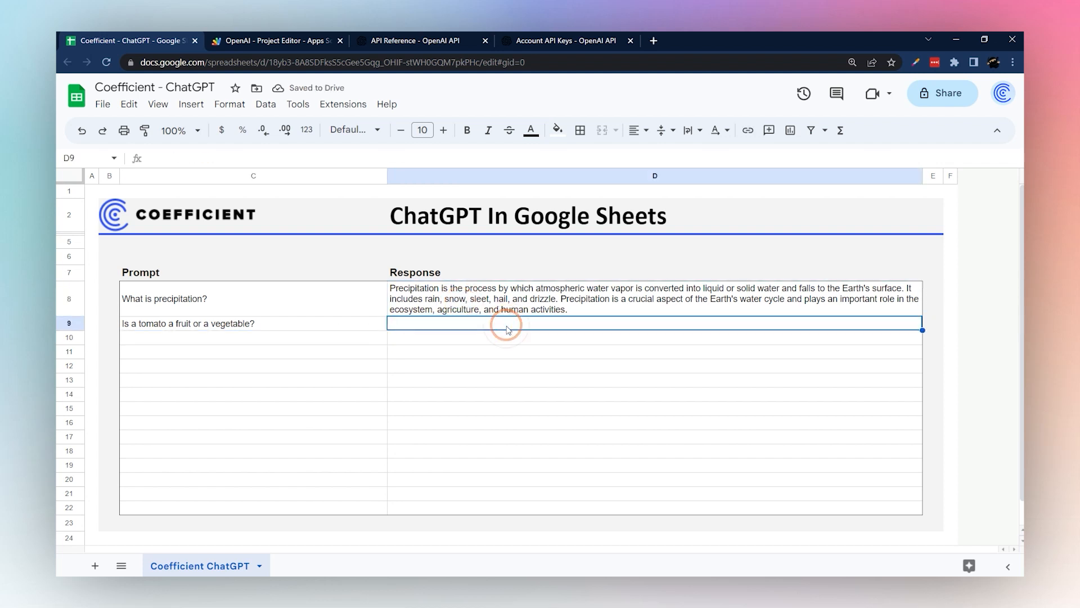
type("=GPTPROMPT(")
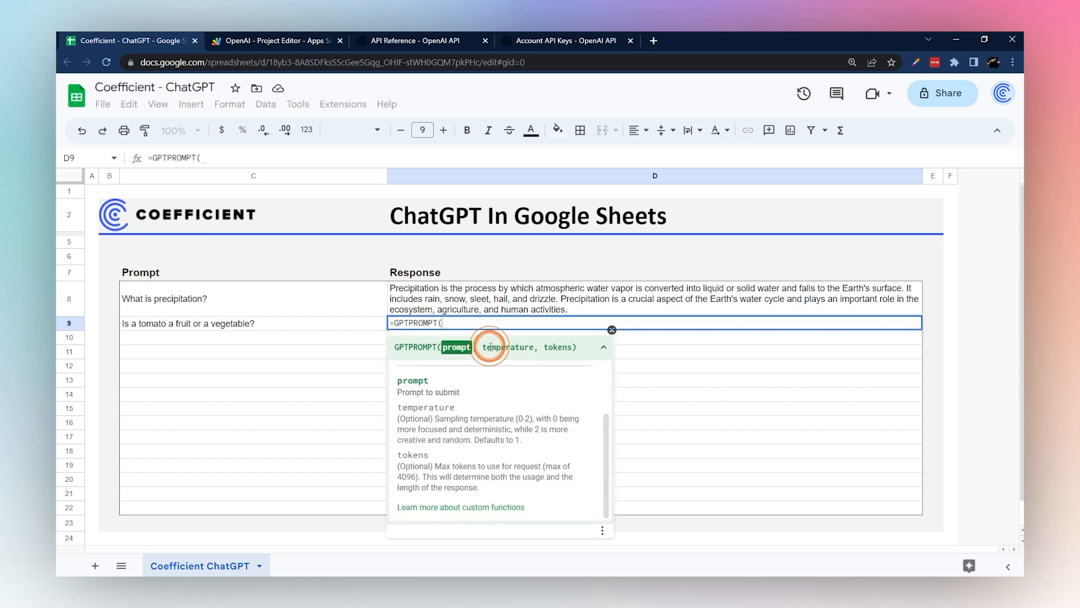
key("Return")
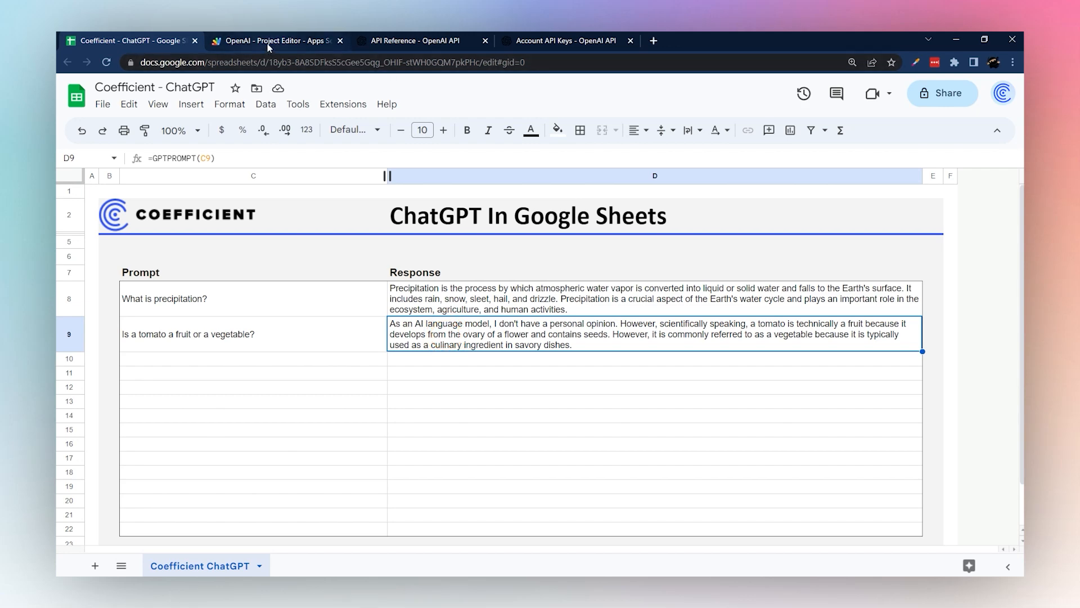
Step: Scroll to GPTPROMPT in the script and highlight its default temperature of 1
left_click(276, 40)
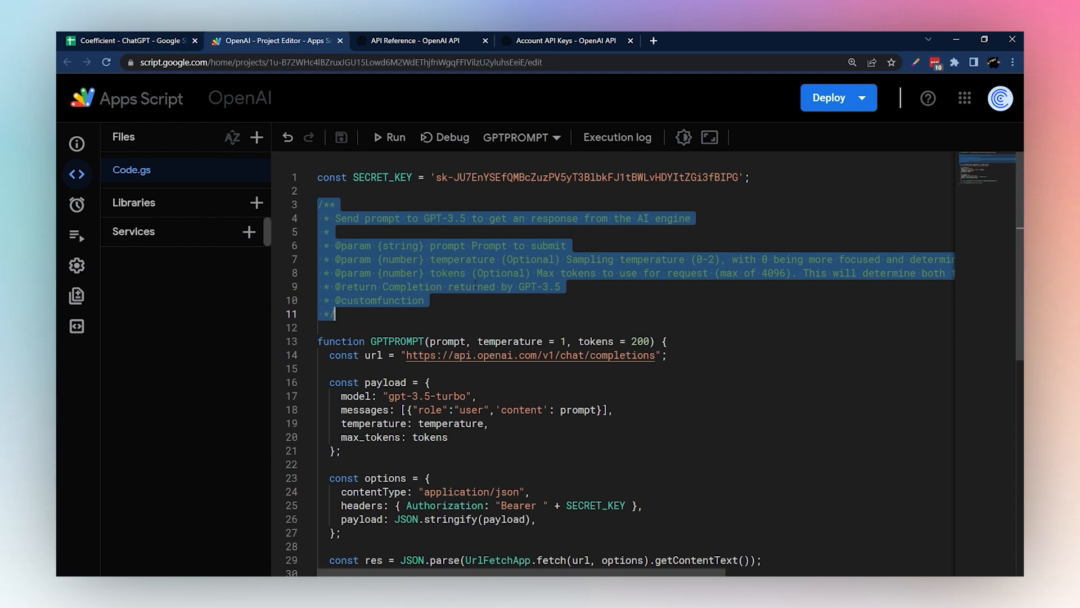
scroll("down", 3)
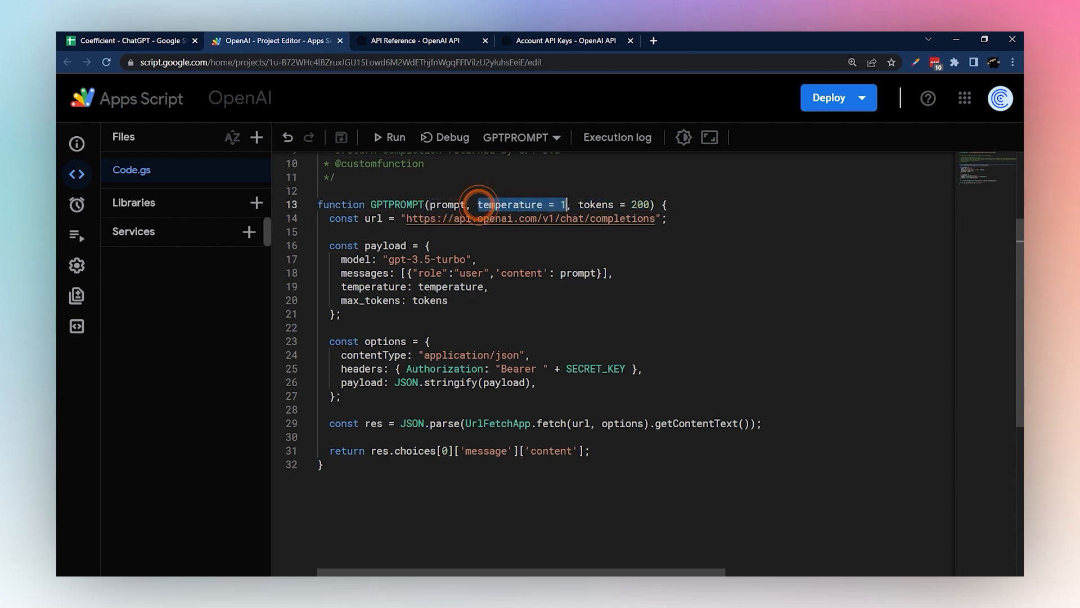
double_click(613, 205)
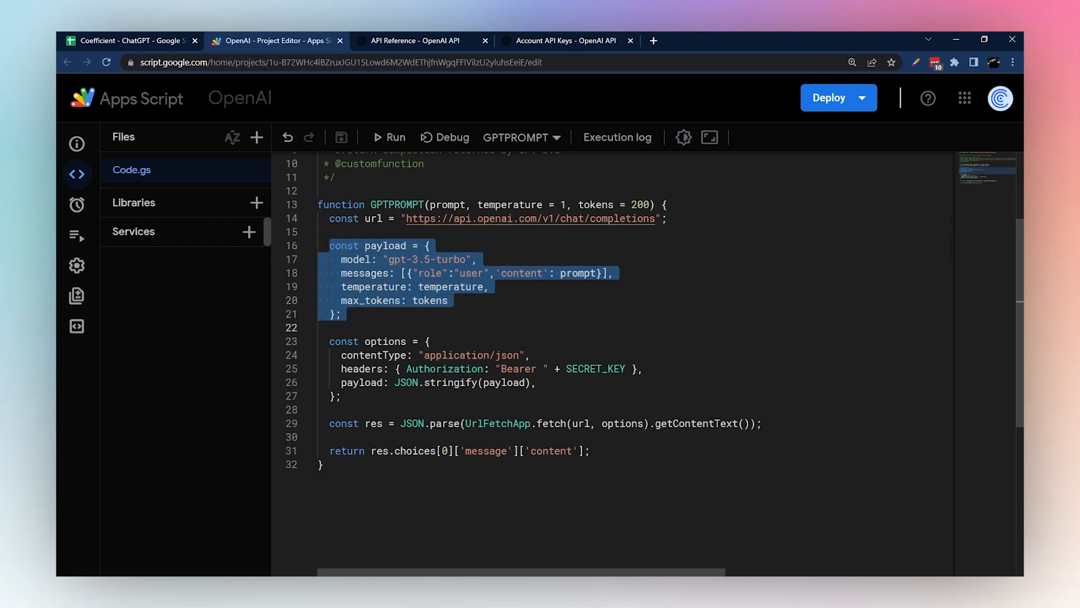
left_click(476, 259)
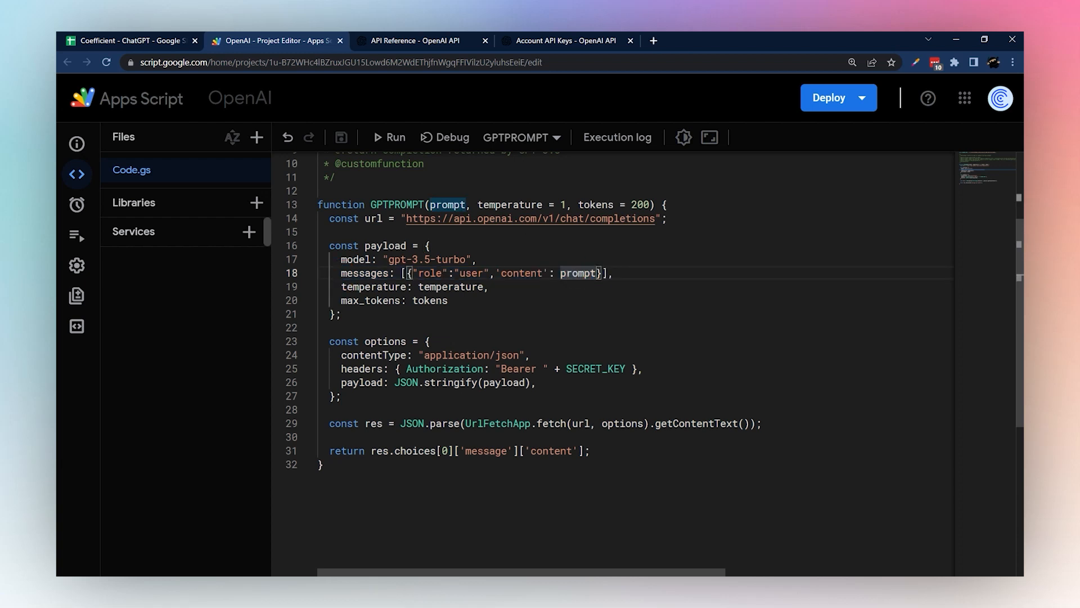
Step: Highlight the prompt in the messages payload and the authorization headers, then open the API reference
left_click(131, 40)
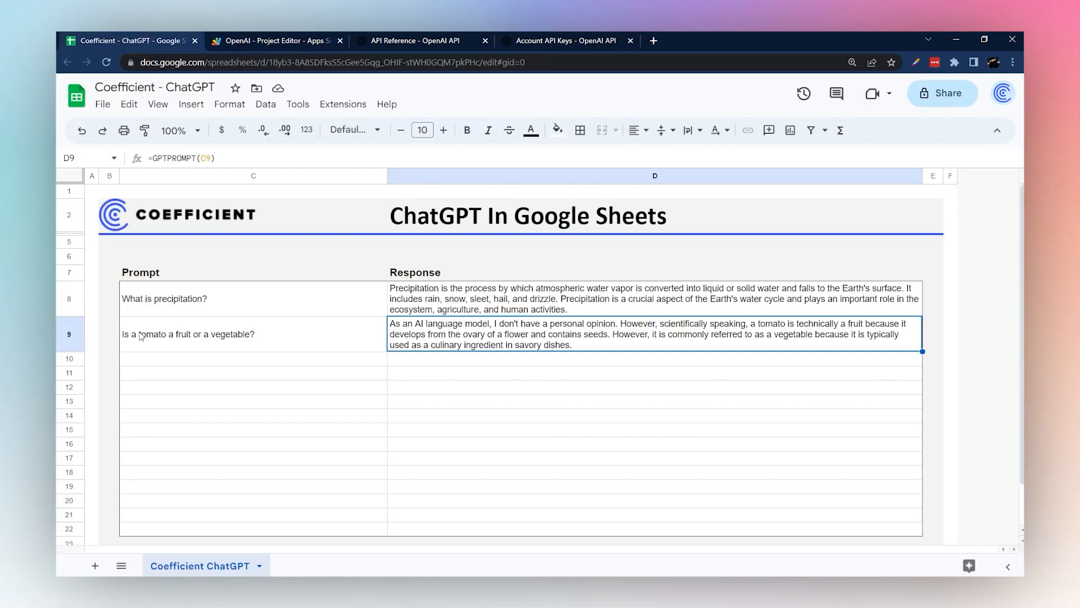
left_click(276, 40)
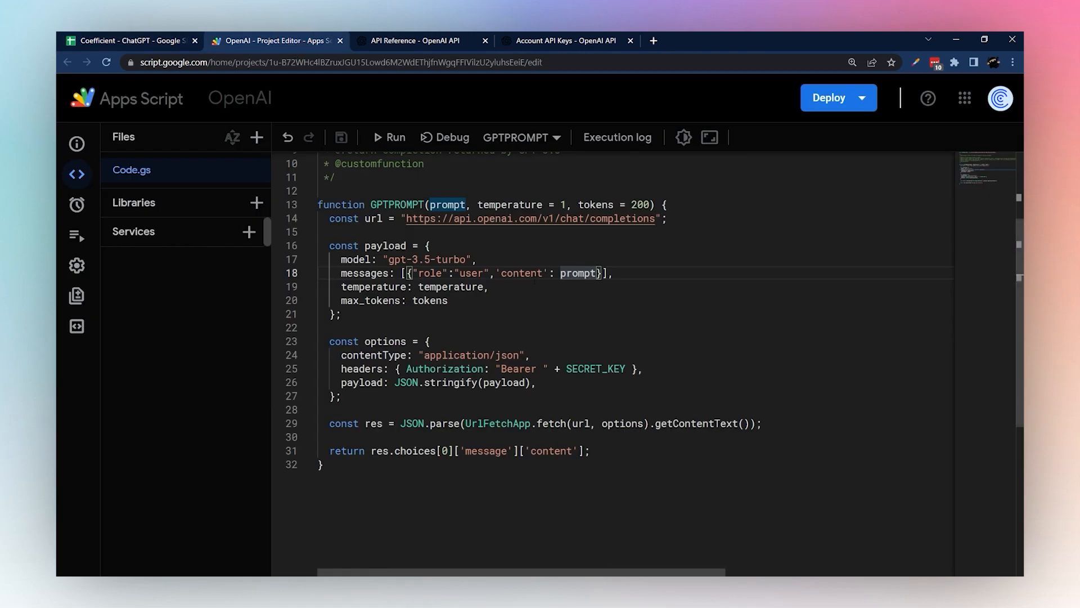
double_click(577, 272)
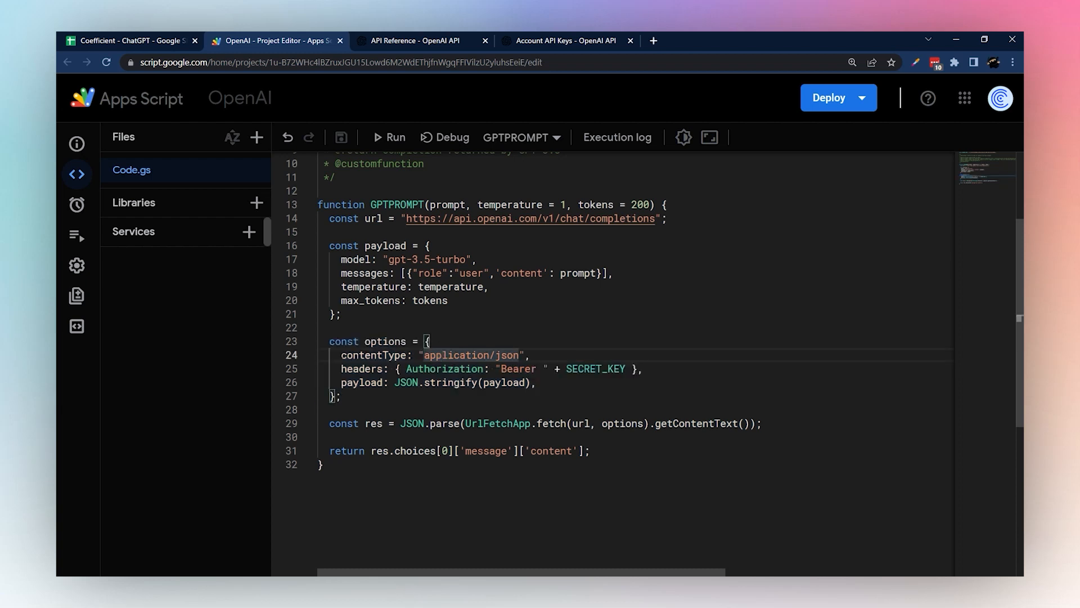
triple_click(433, 355)
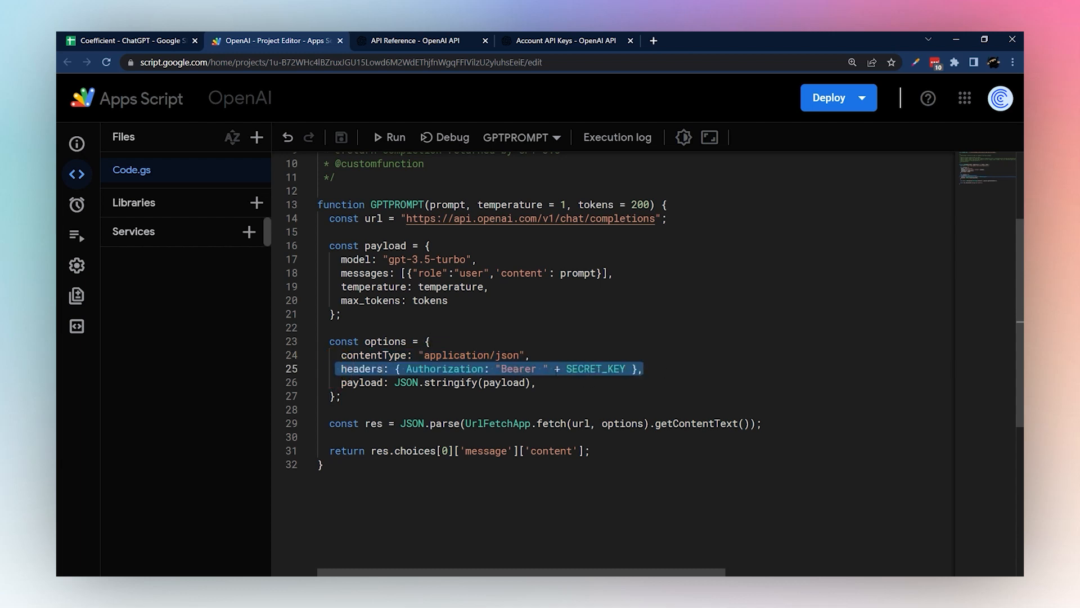
left_click(341, 383)
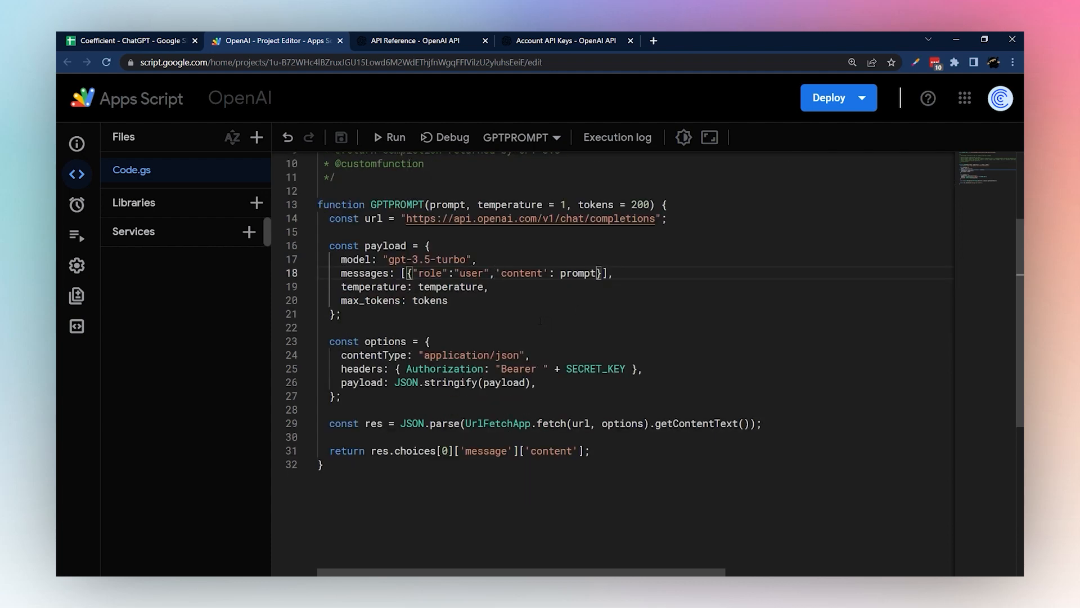
scroll("up", 3)
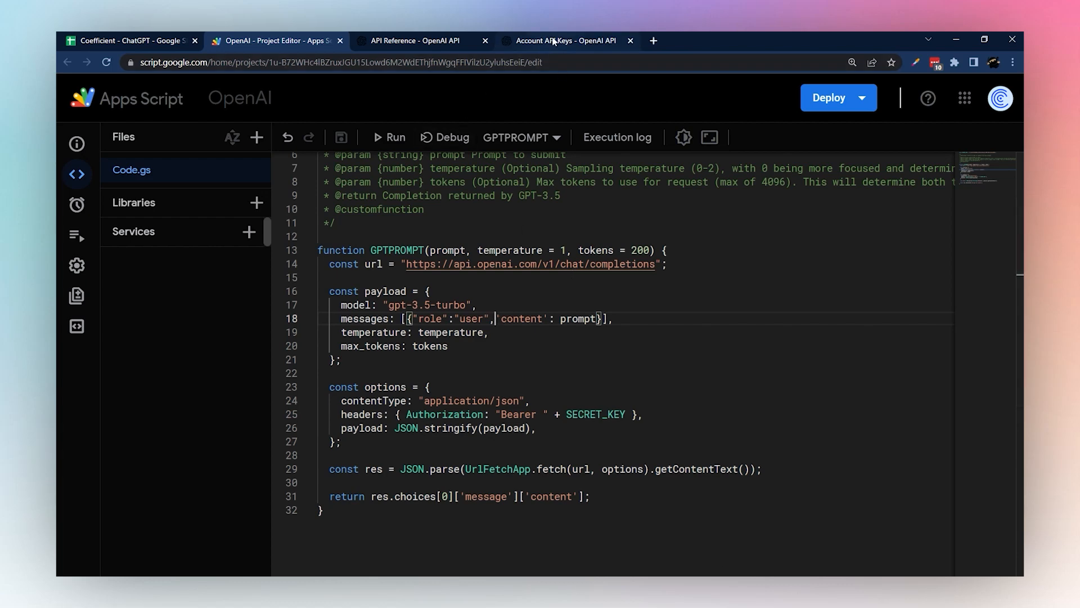
left_click(413, 41)
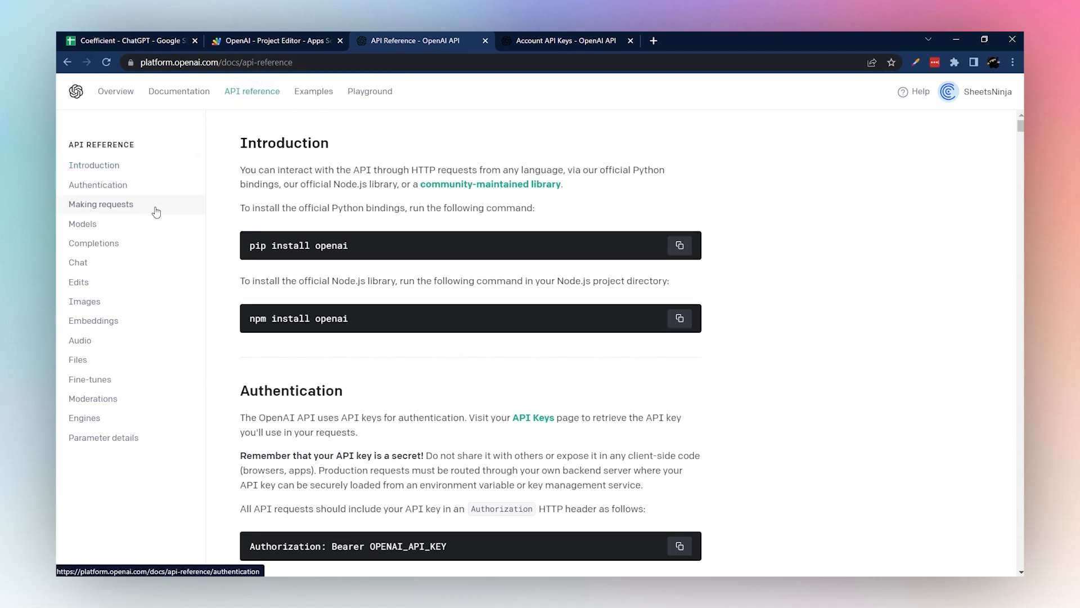
Step: Compare the Chat and Completions references and select the Create completion endpoint URL
left_click(94, 243)
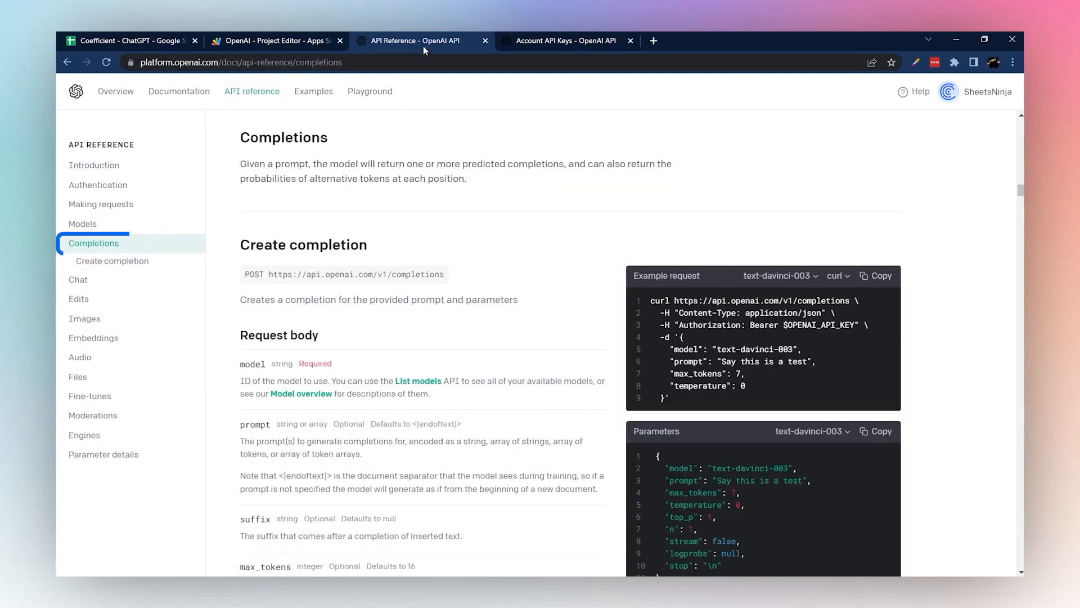
left_click(275, 40)
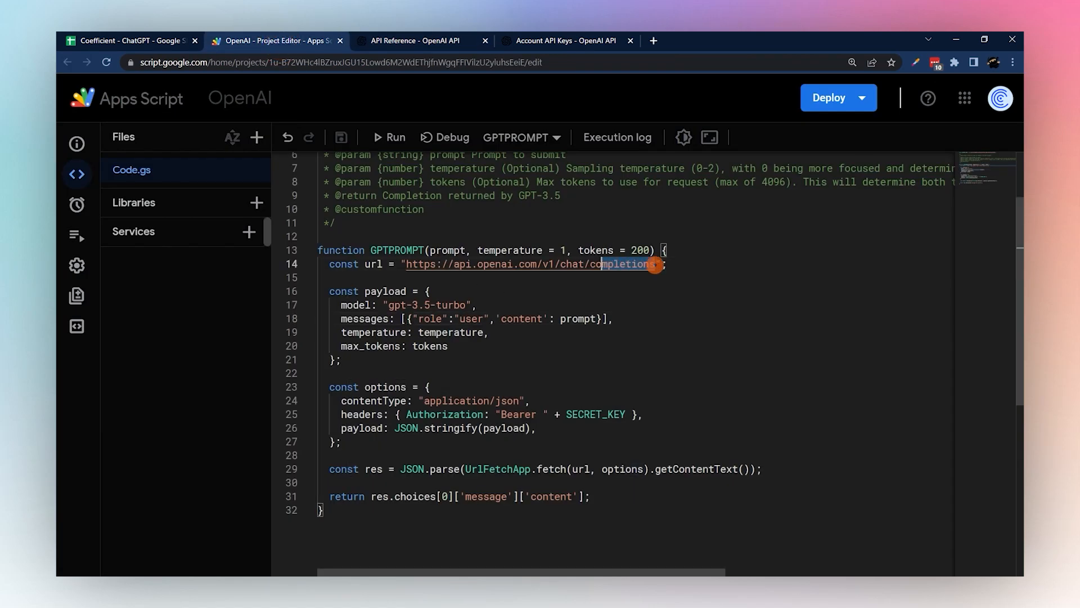
left_click(414, 40)
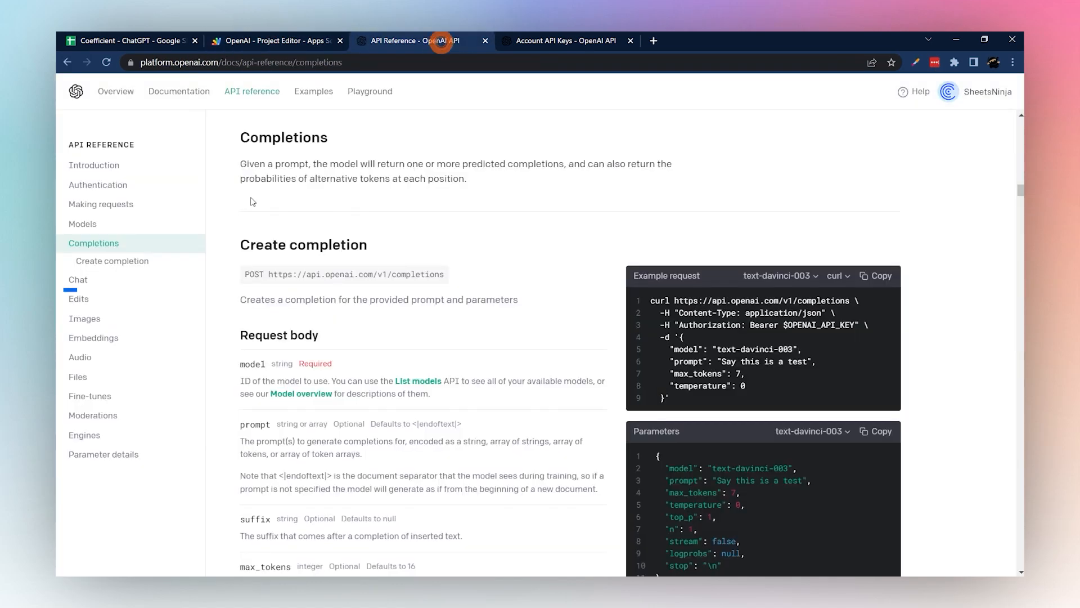
left_click(77, 281)
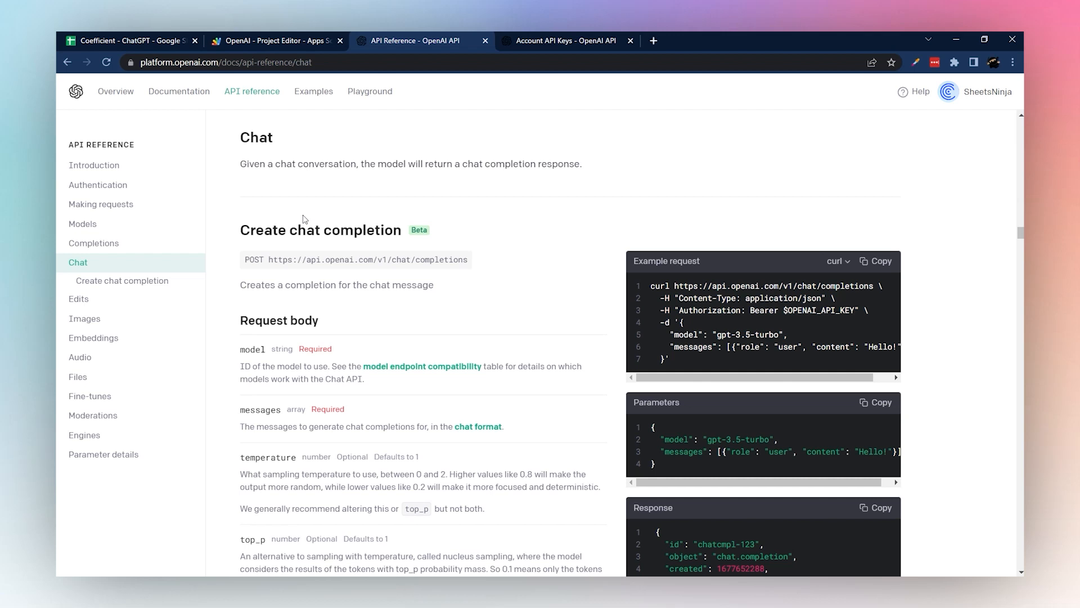
mouse_move(480, 273)
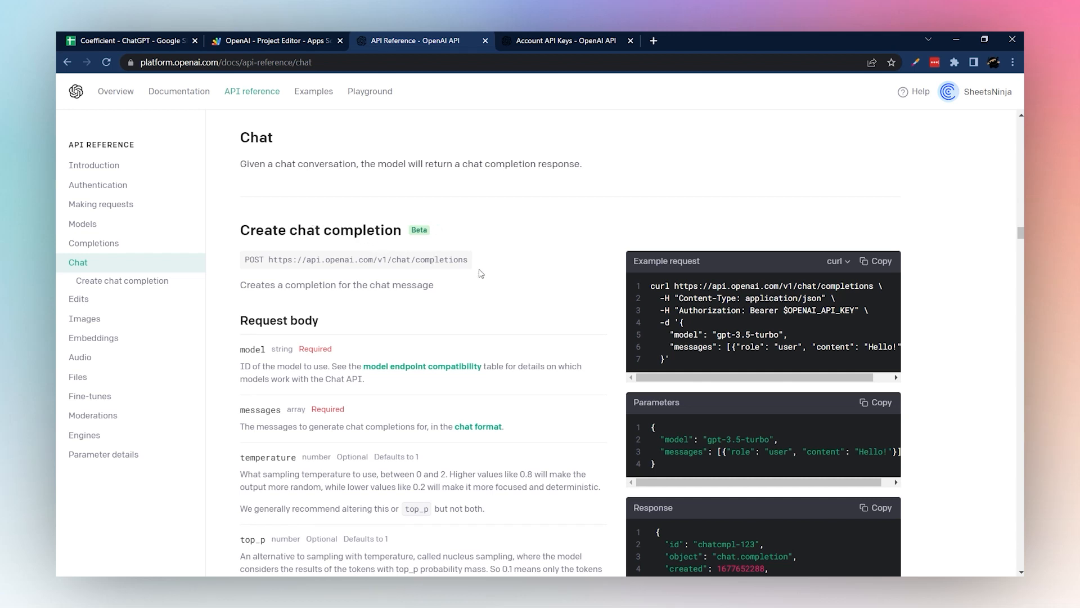
left_click(94, 243)
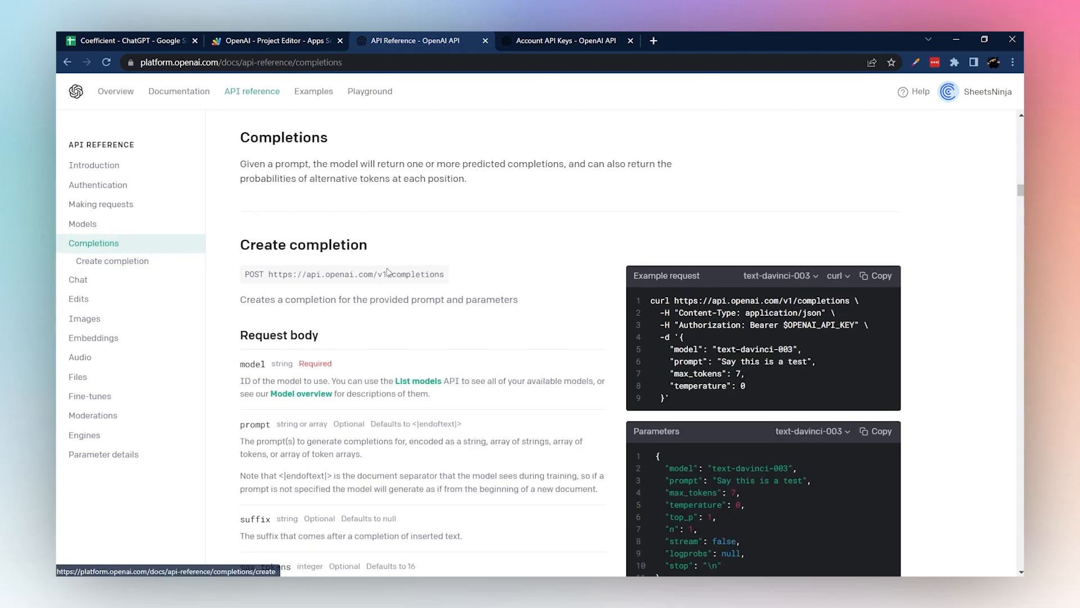
left_click(111, 260)
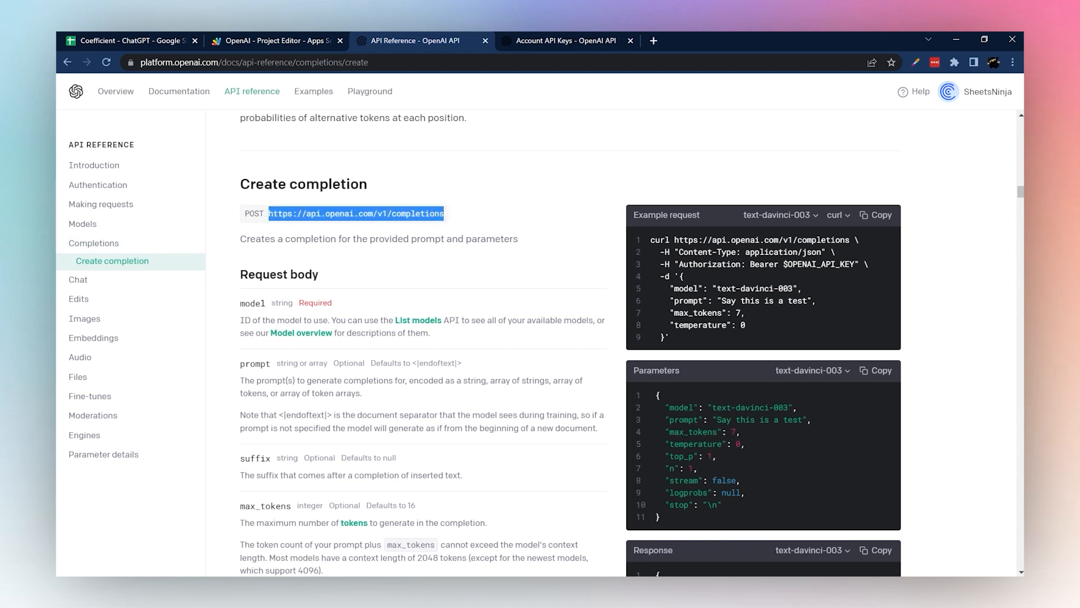
double_click(754, 288)
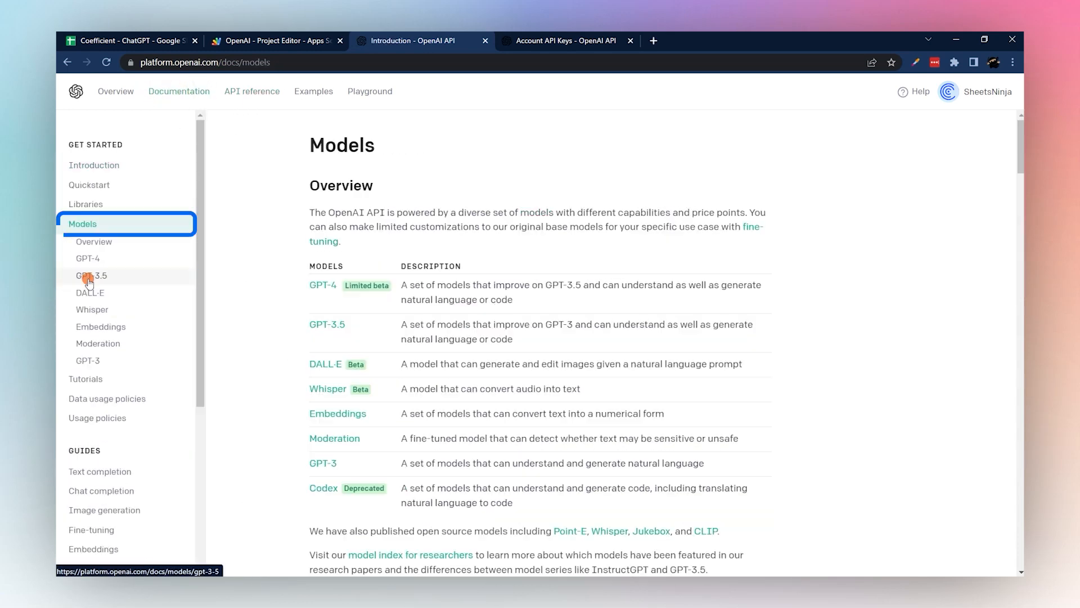
Step: On the GPT-3.5 models page, select gpt-3.5-turbo-0301 and text-davinci-003
left_click(94, 242)
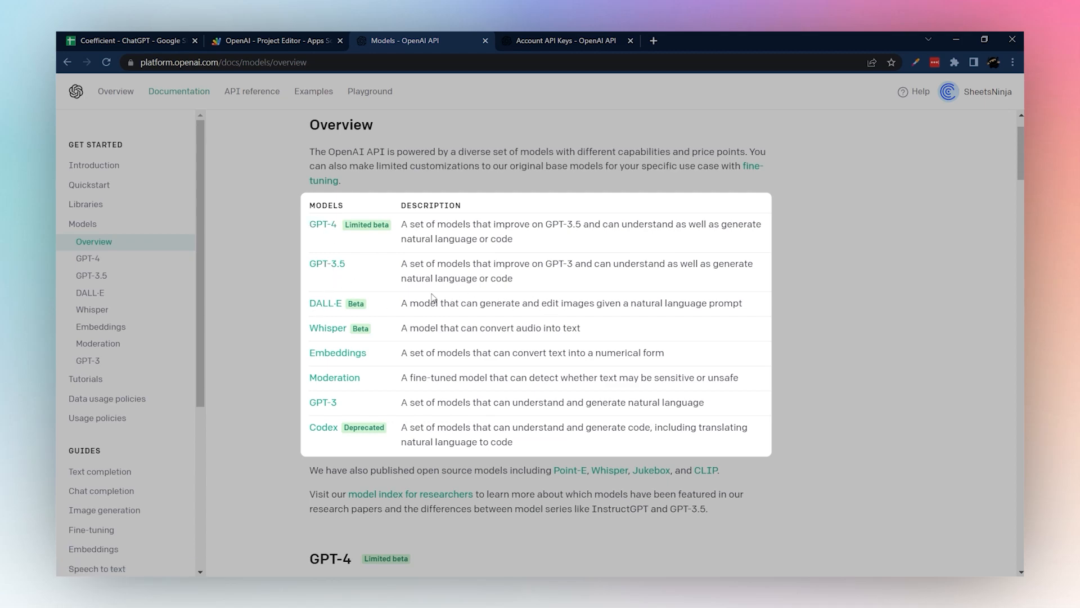
mouse_move(346, 234)
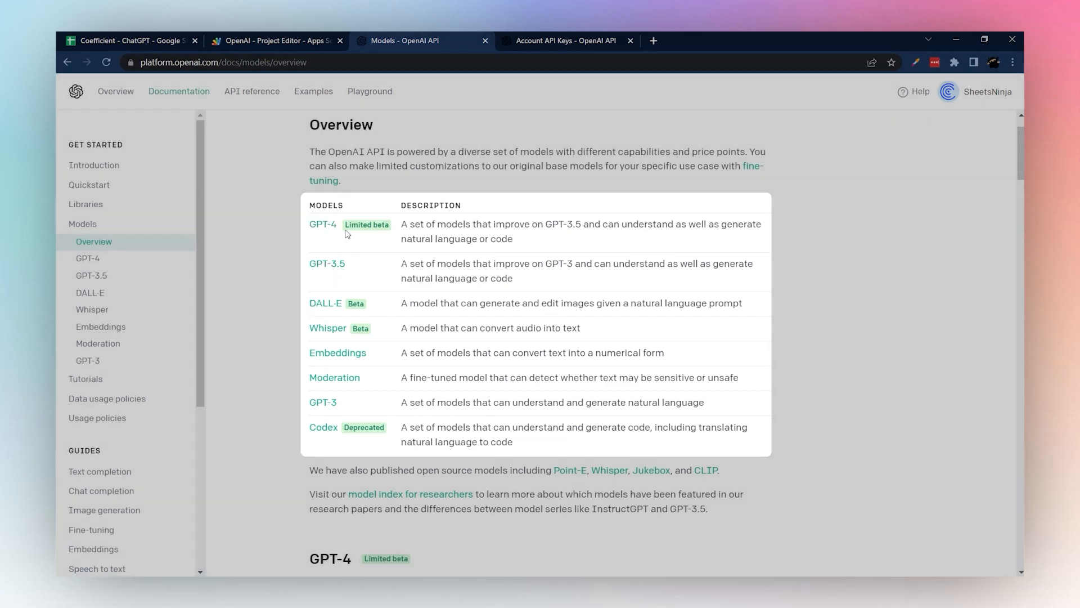
left_click(91, 275)
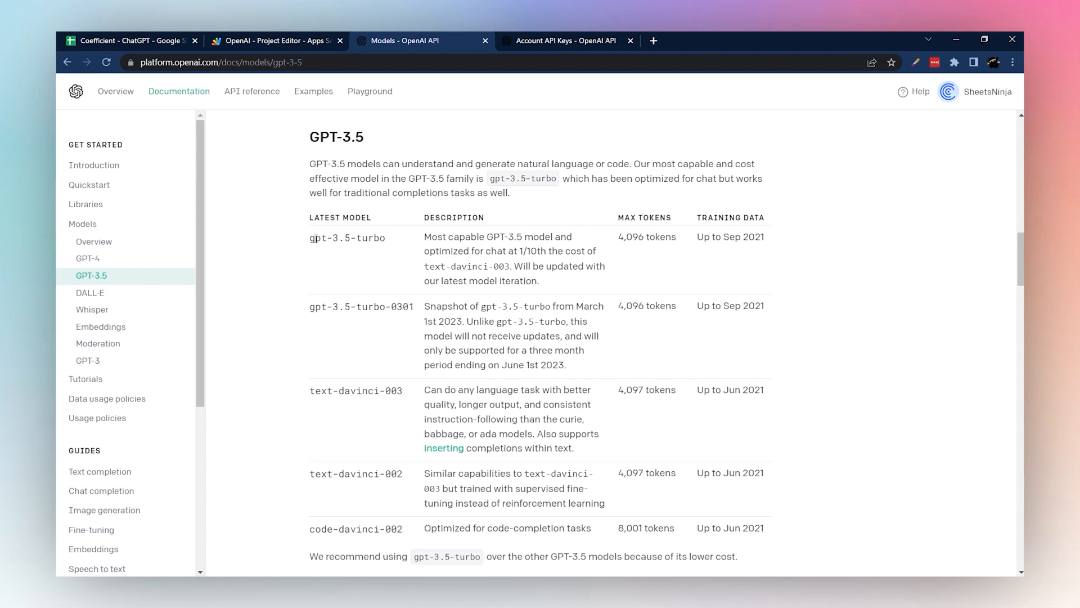
double_click(360, 307)
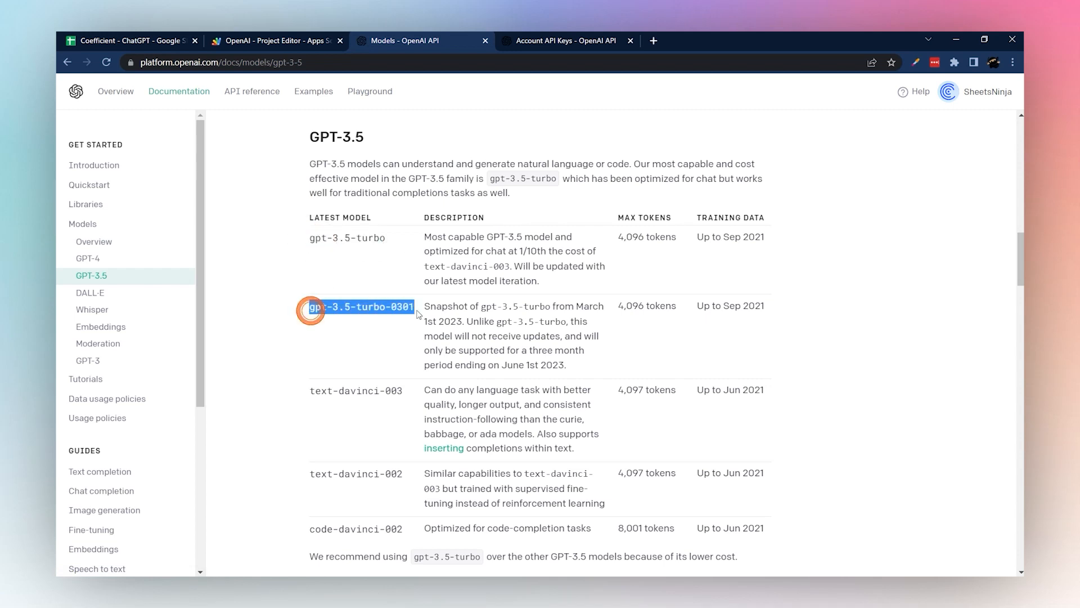
left_click(276, 41)
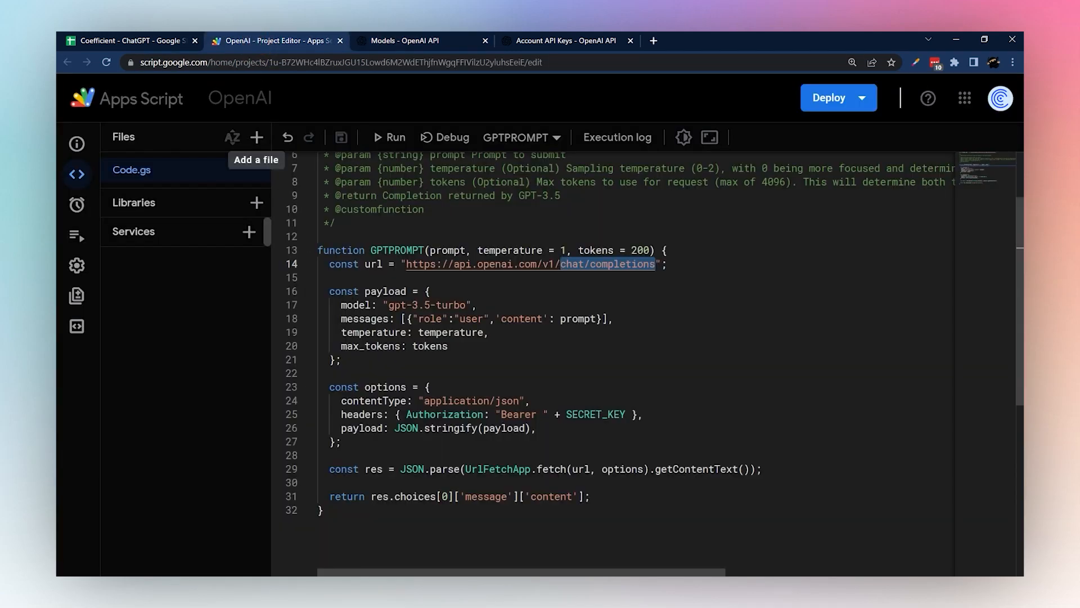
left_click(405, 40)
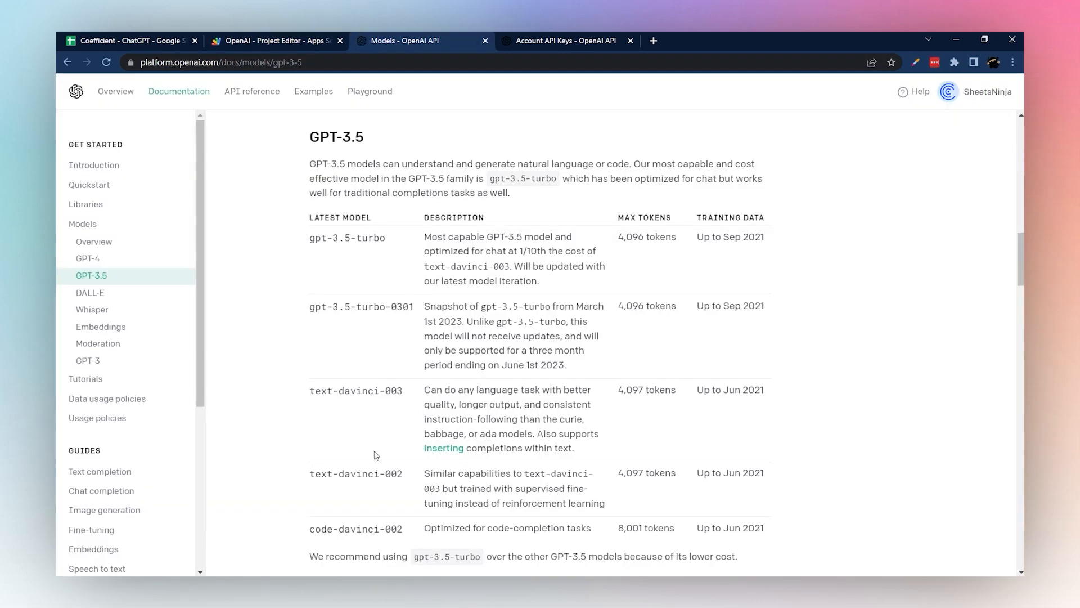
double_click(356, 329)
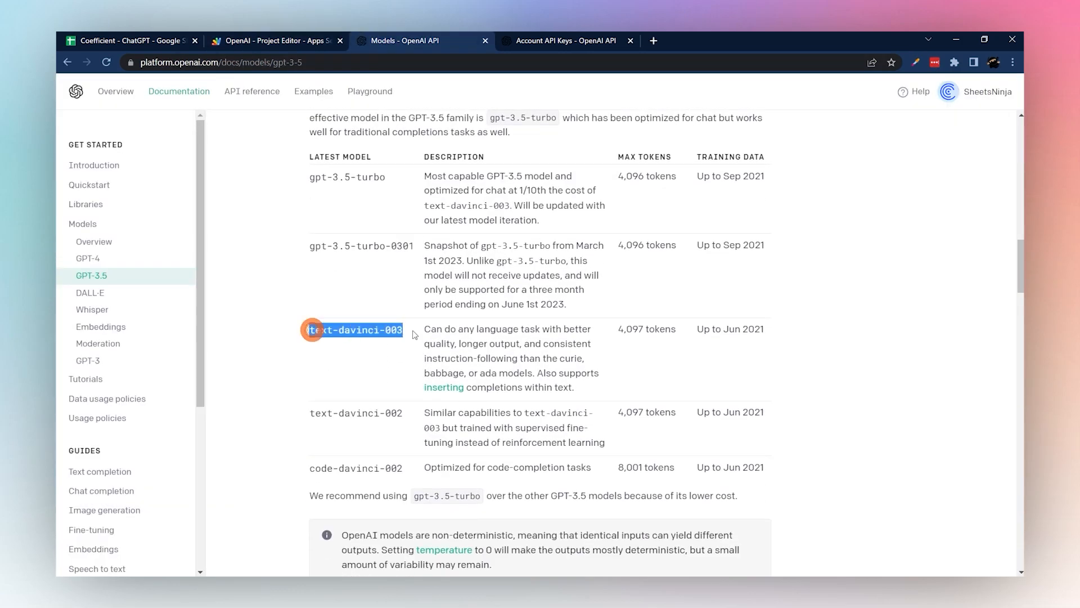
scroll("down", 3)
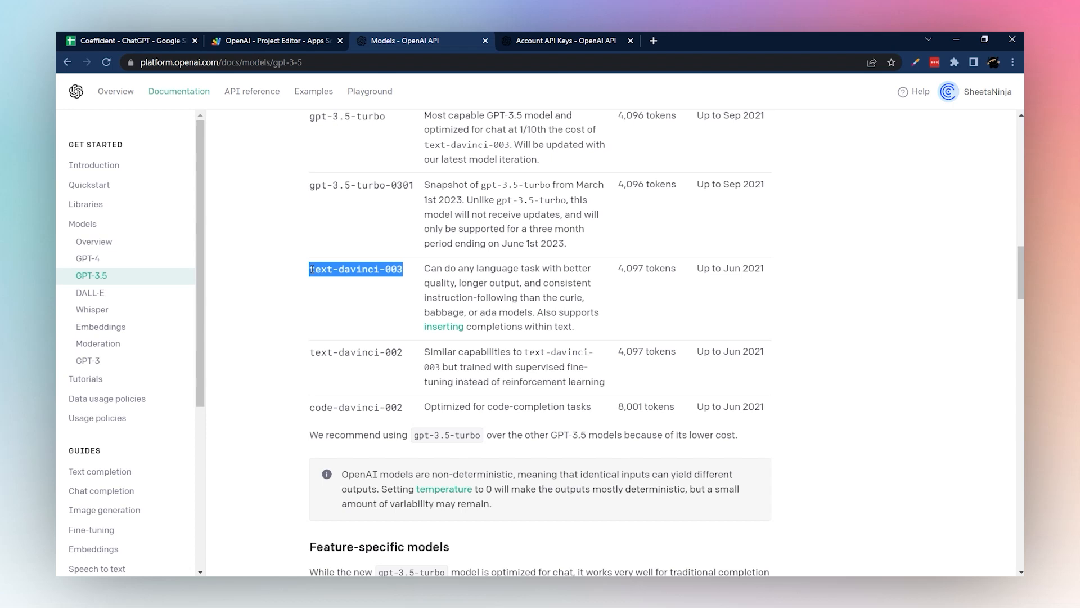
left_click(276, 41)
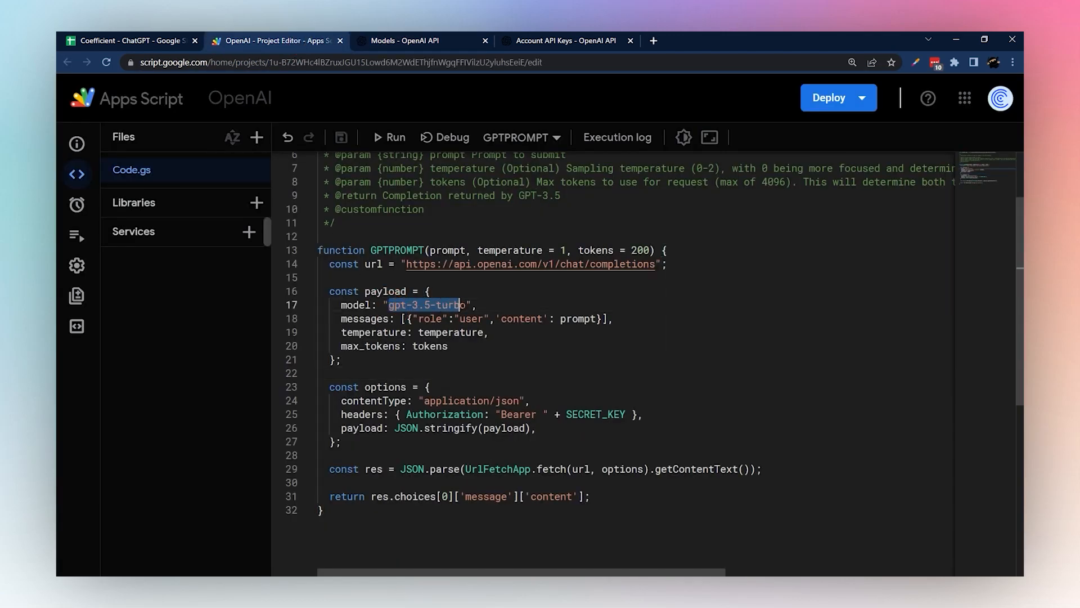
Step: Select the completions URL from Create completion's example request and mark the script's insertion point
left_click(405, 41)
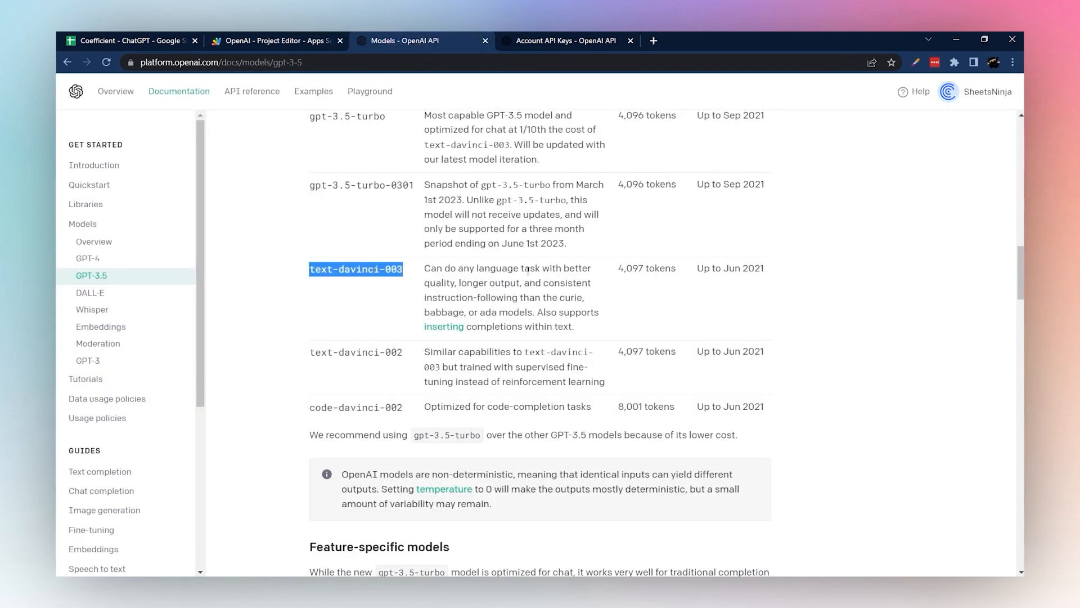
left_click(252, 91)
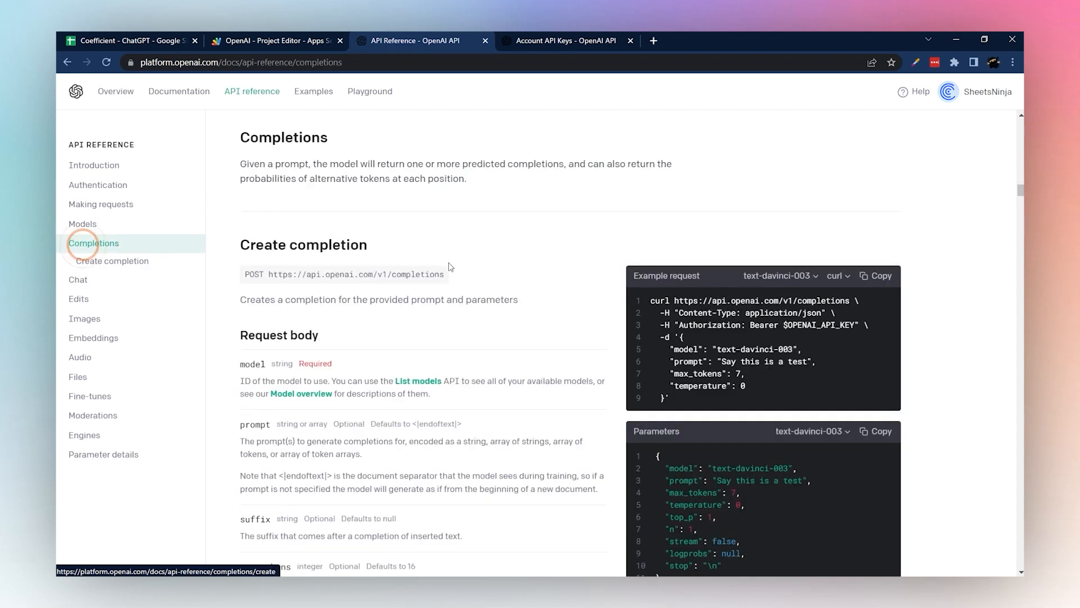
left_click(112, 260)
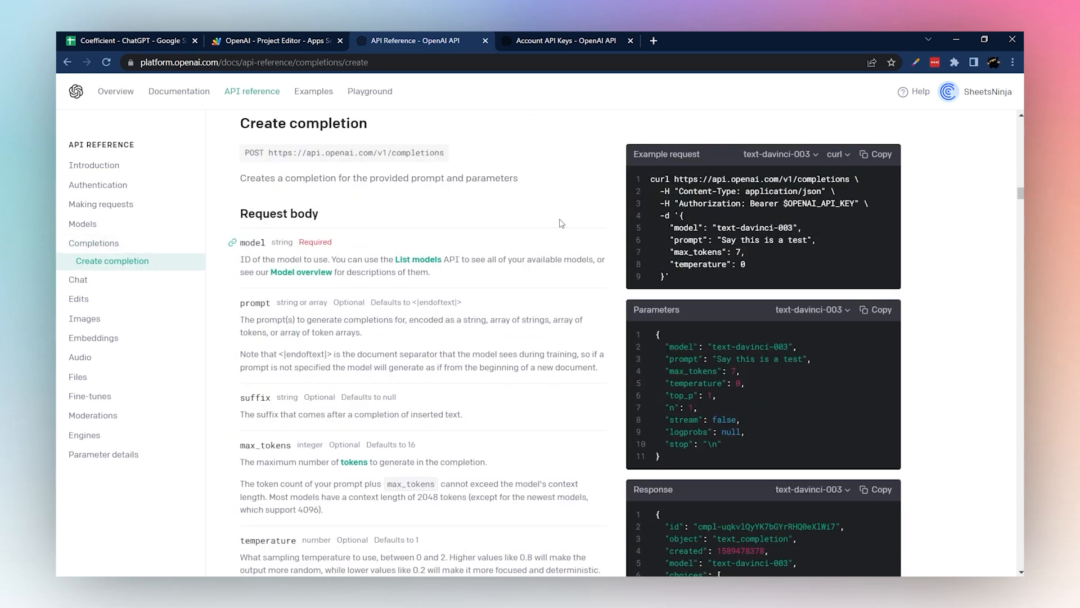
double_click(753, 228)
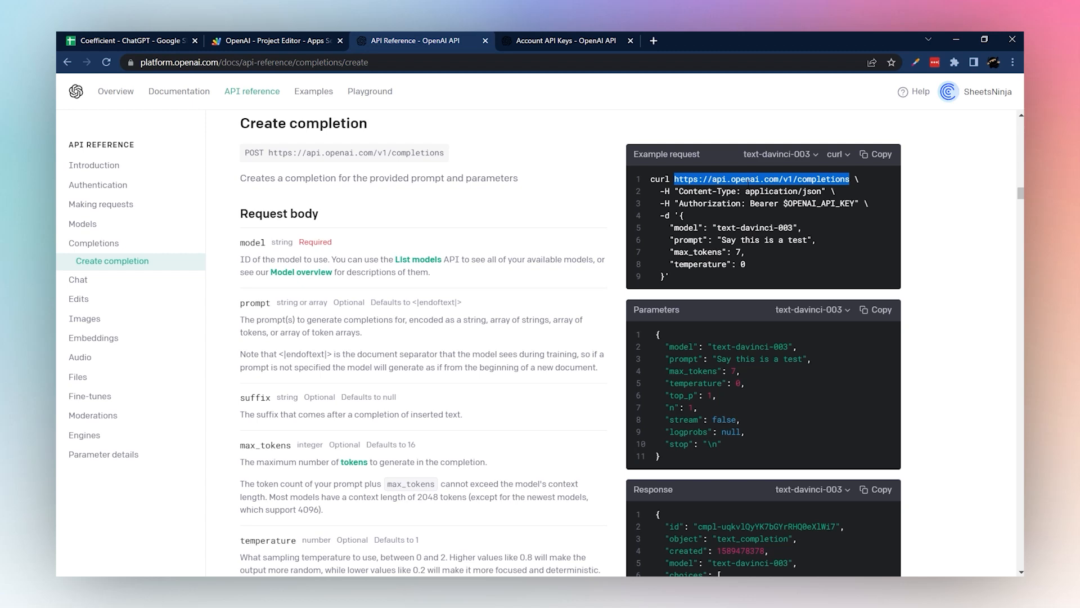
left_click(275, 41)
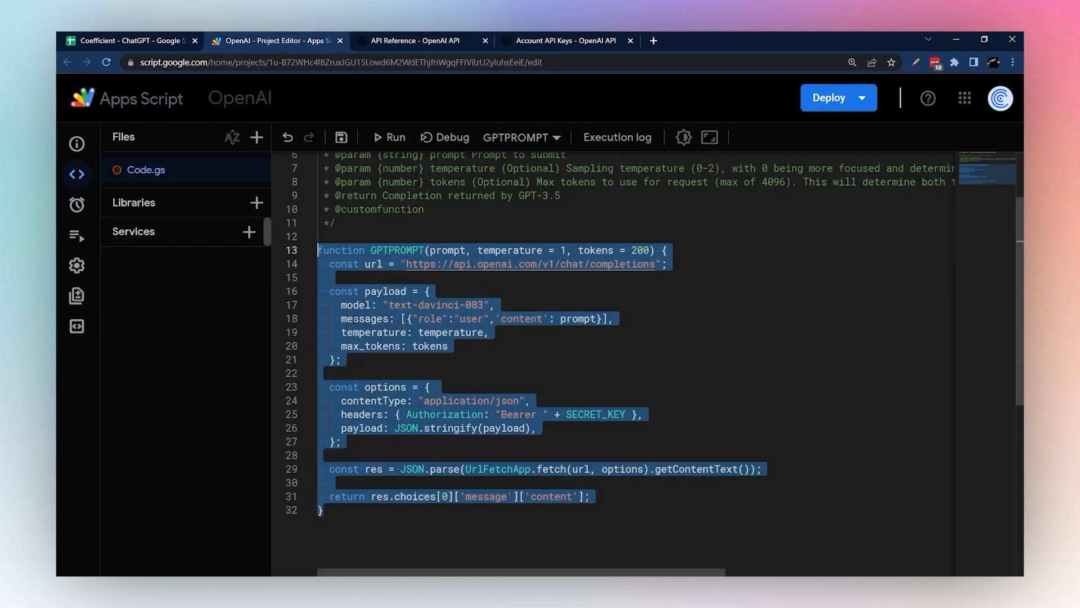
left_click(473, 291)
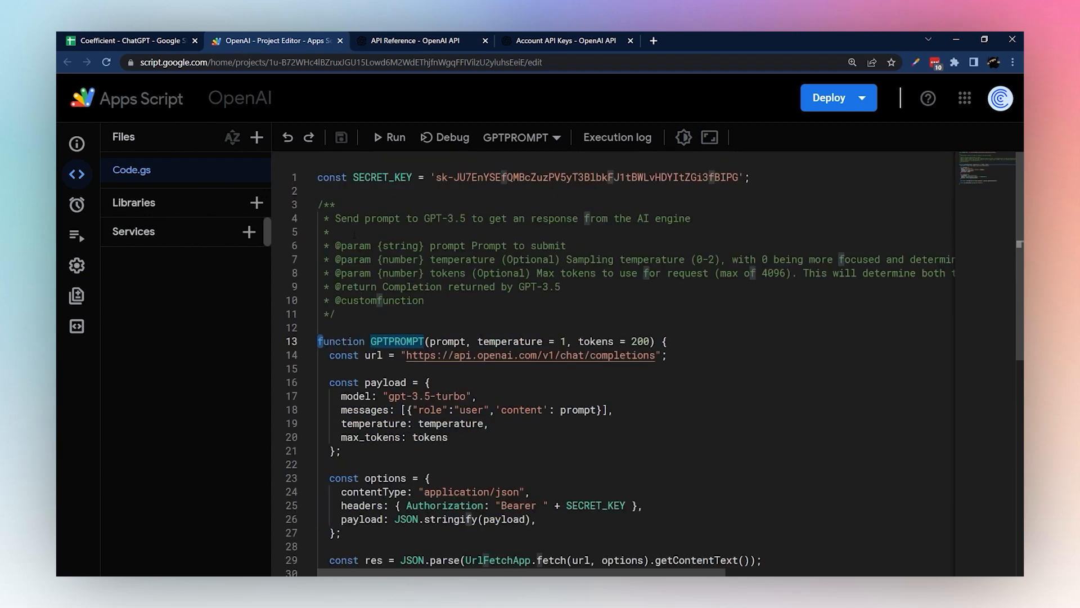
Step: Rename GPT-3.5 to Davinci in the duplicated function's description comment
scroll("down", 3)
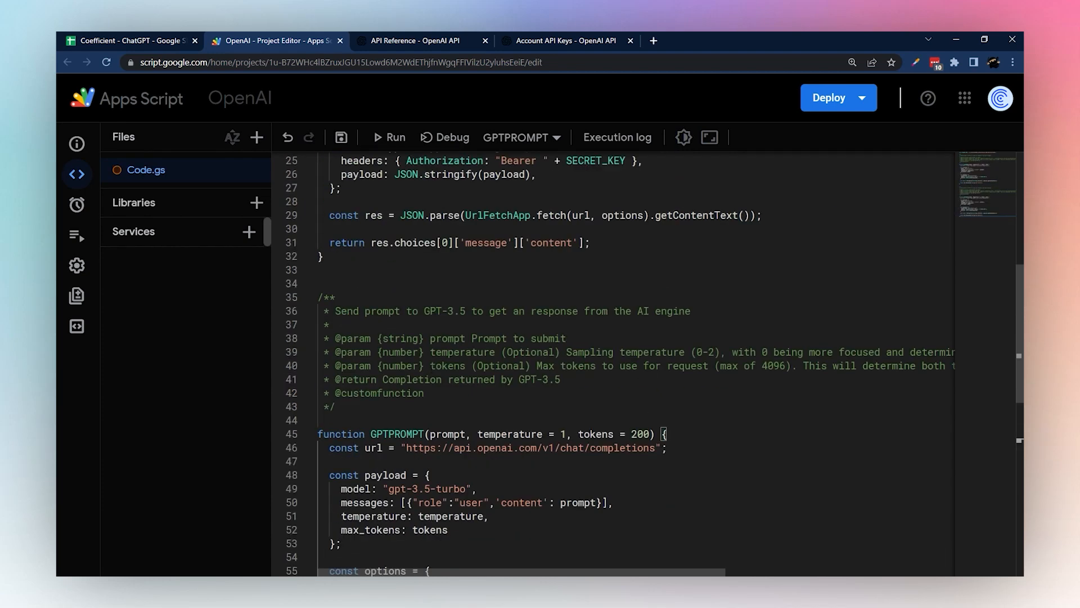
double_click(445, 311)
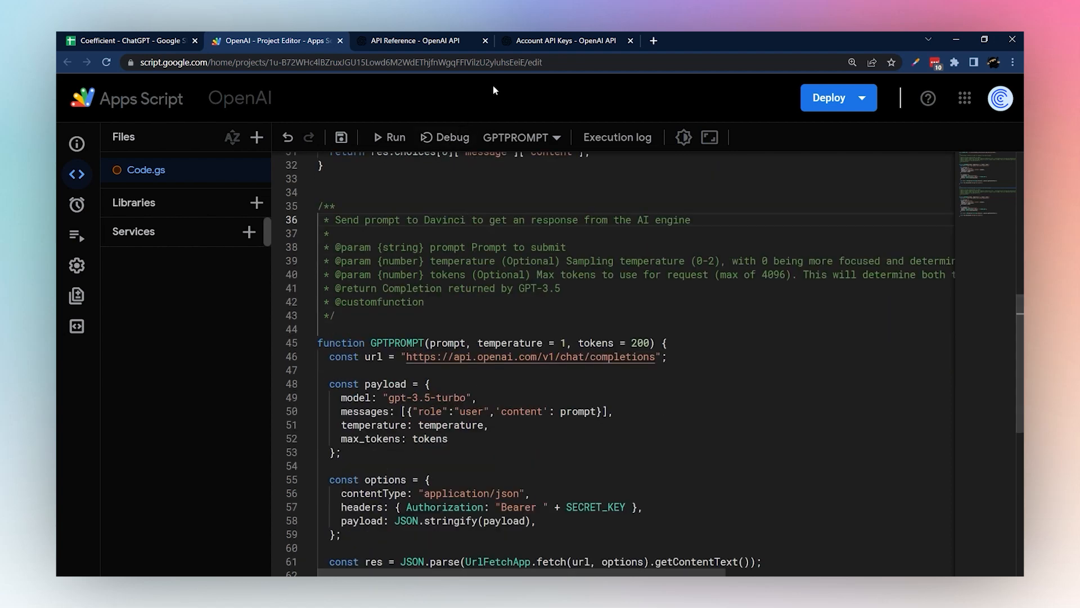
left_click(413, 40)
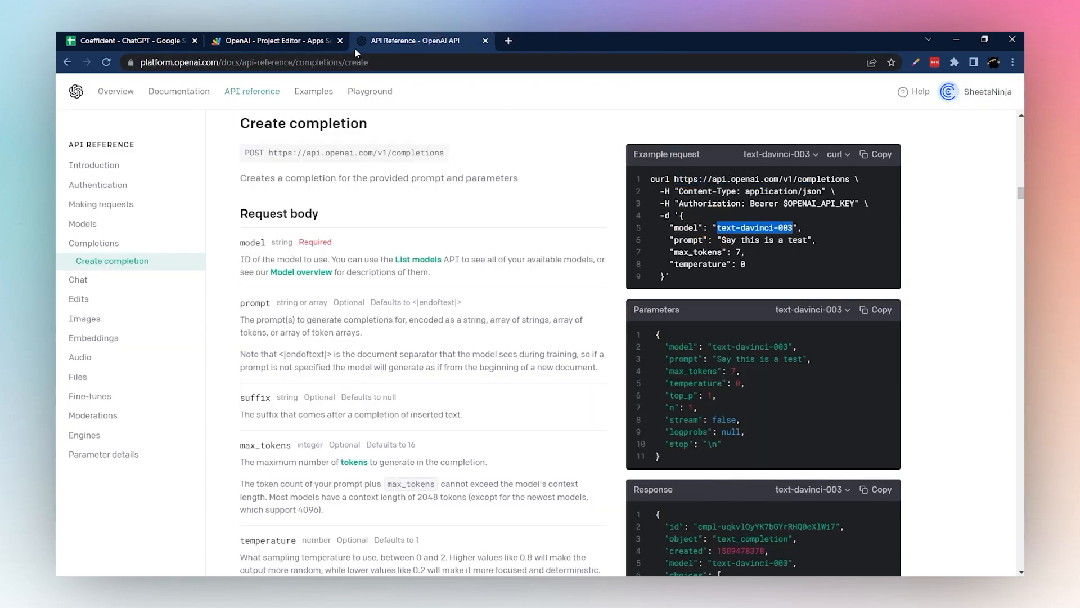
Step: Point the copied function's endpoint URL at /v1/completions, checking the API reference
left_click(276, 40)
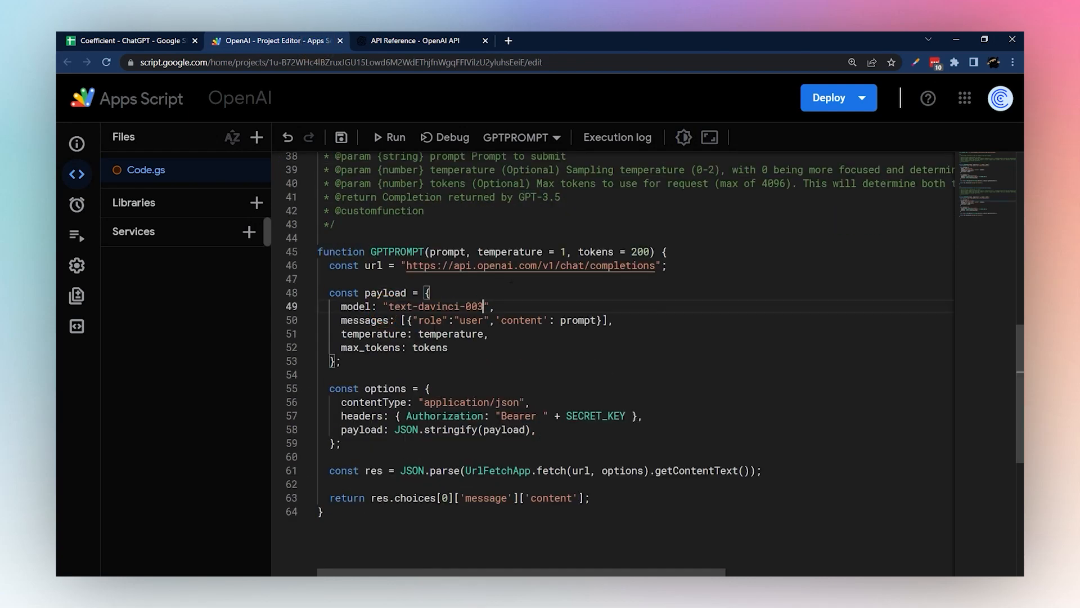
left_click(550, 265)
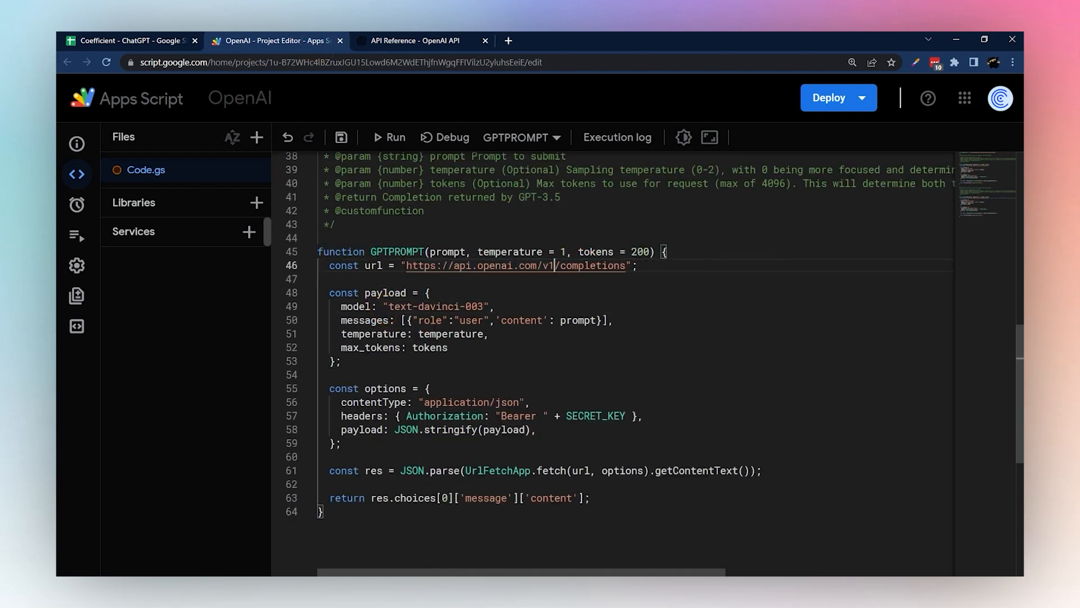
left_click(411, 40)
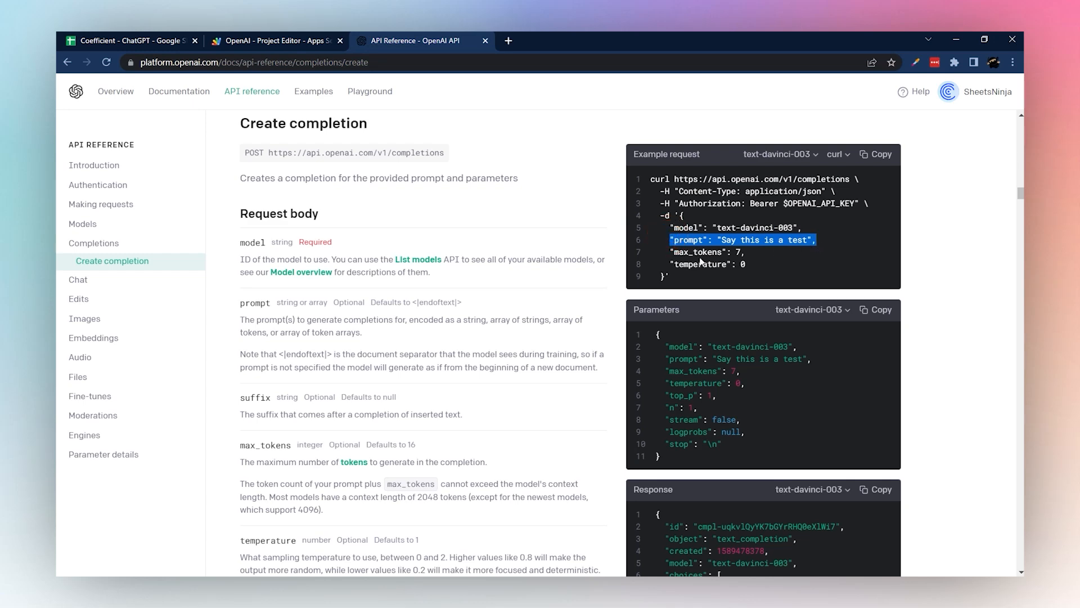
left_click(275, 41)
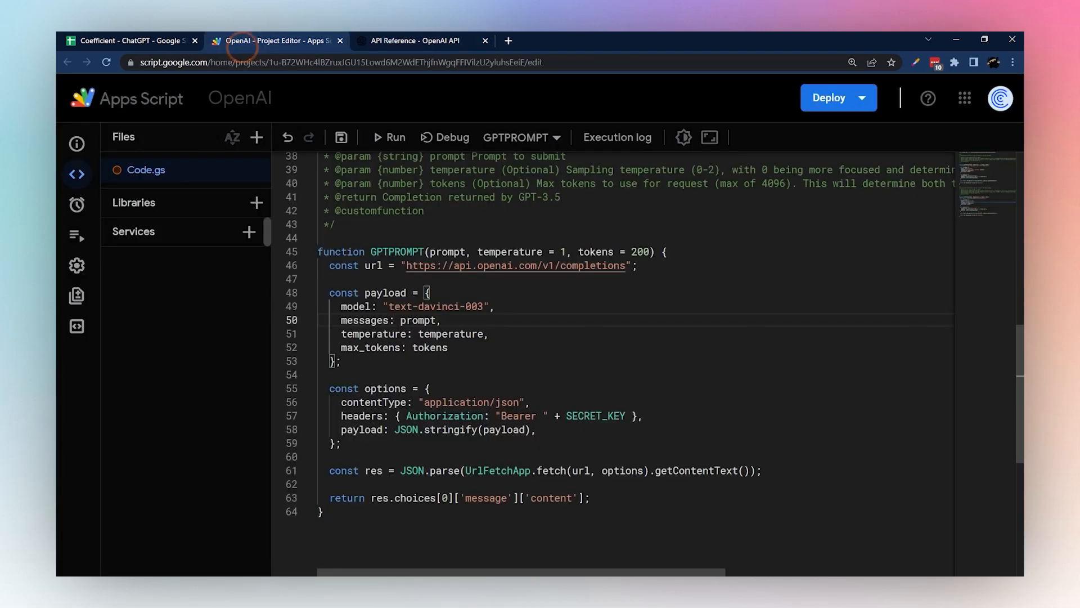
Step: Send the prompt field directly and rename the function to DAVINCI
type("prompt")
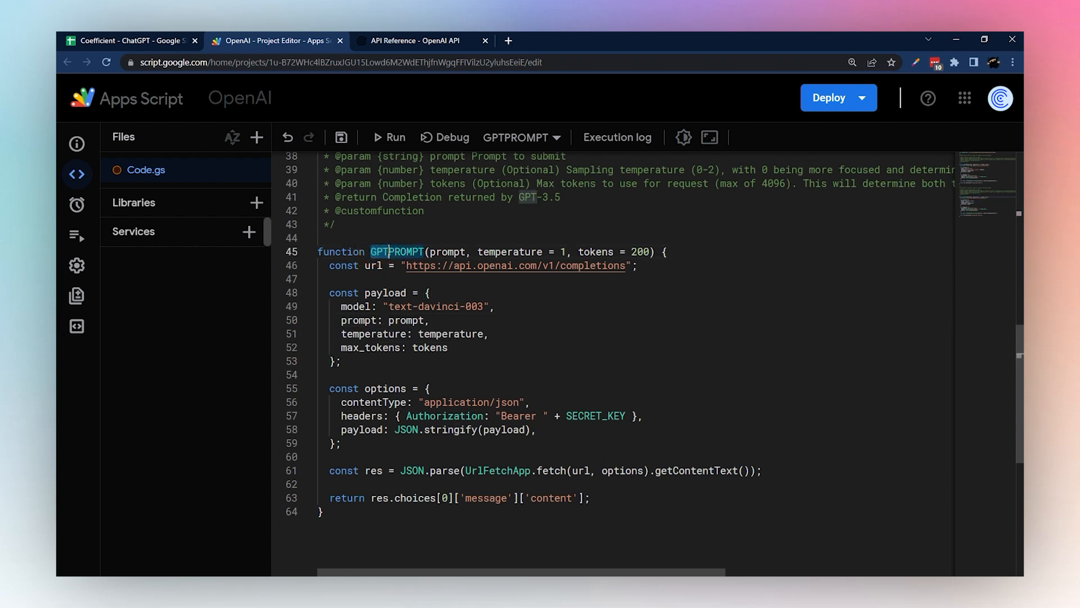
key("Backspace")
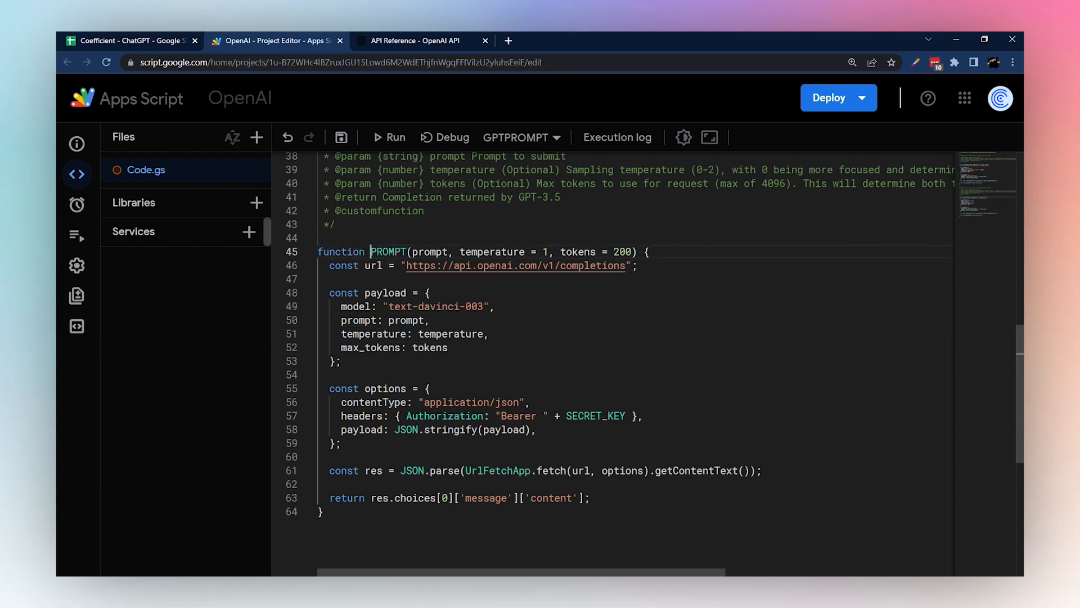
type("DAVINCI")
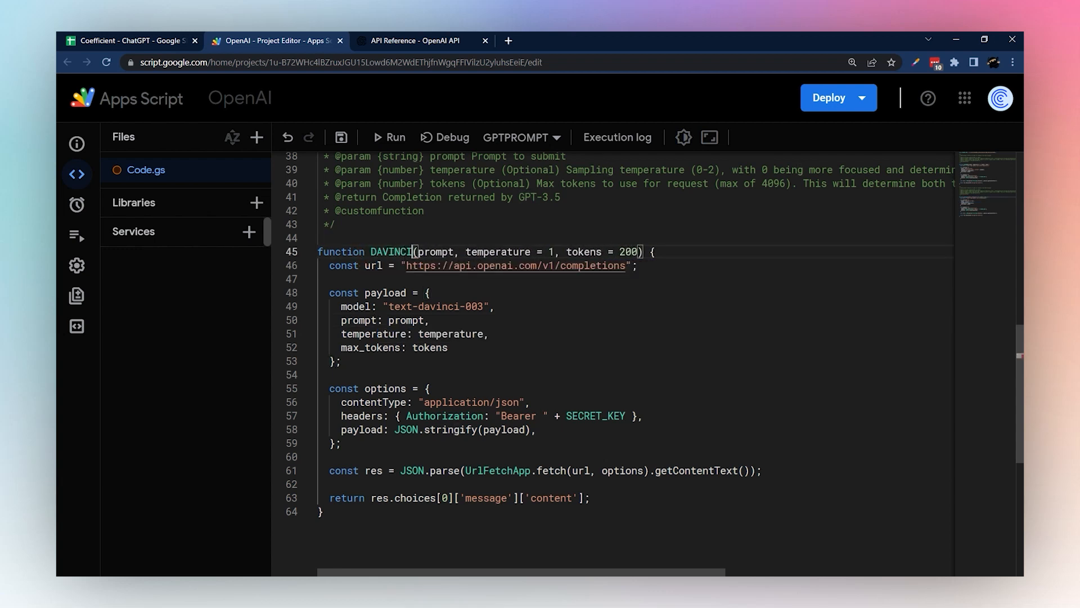
left_click(414, 41)
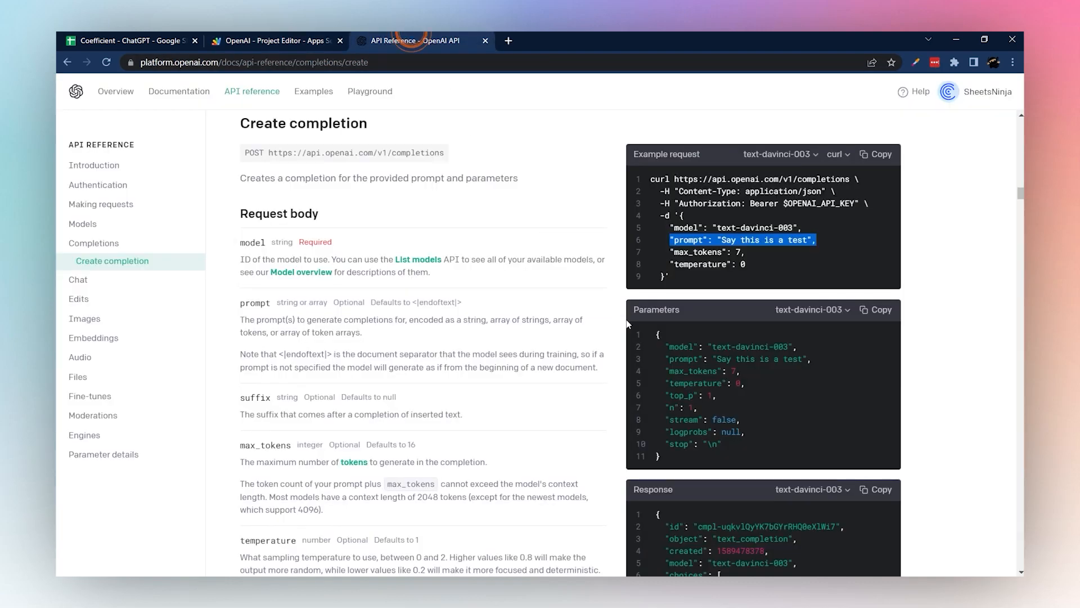
Step: Change DAVINCI's return line to res.choices[0]['text'], matching the example response
scroll("down", 3)
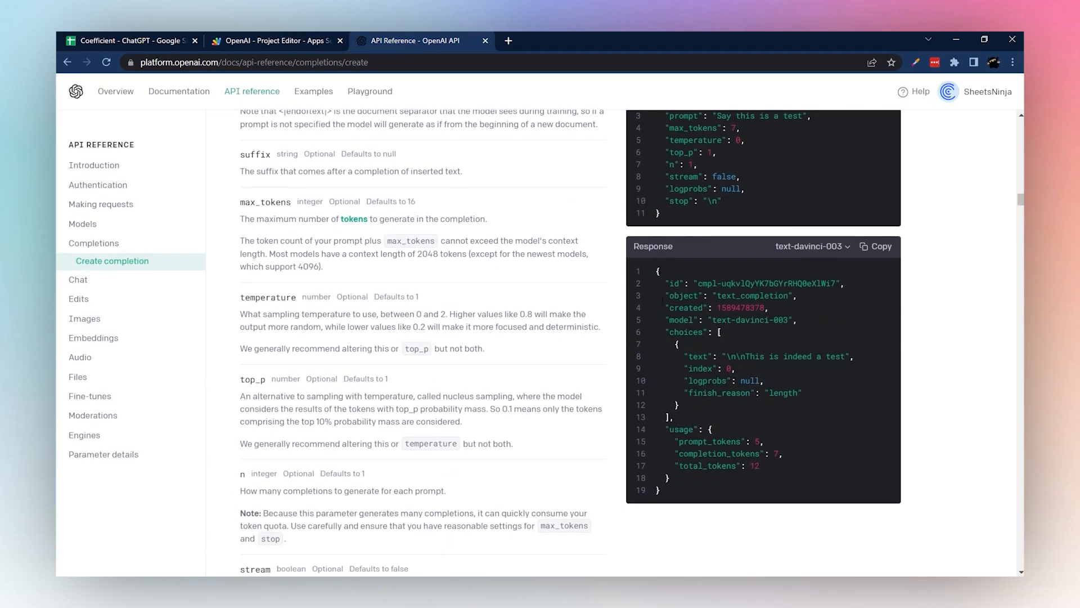
double_click(716, 356)
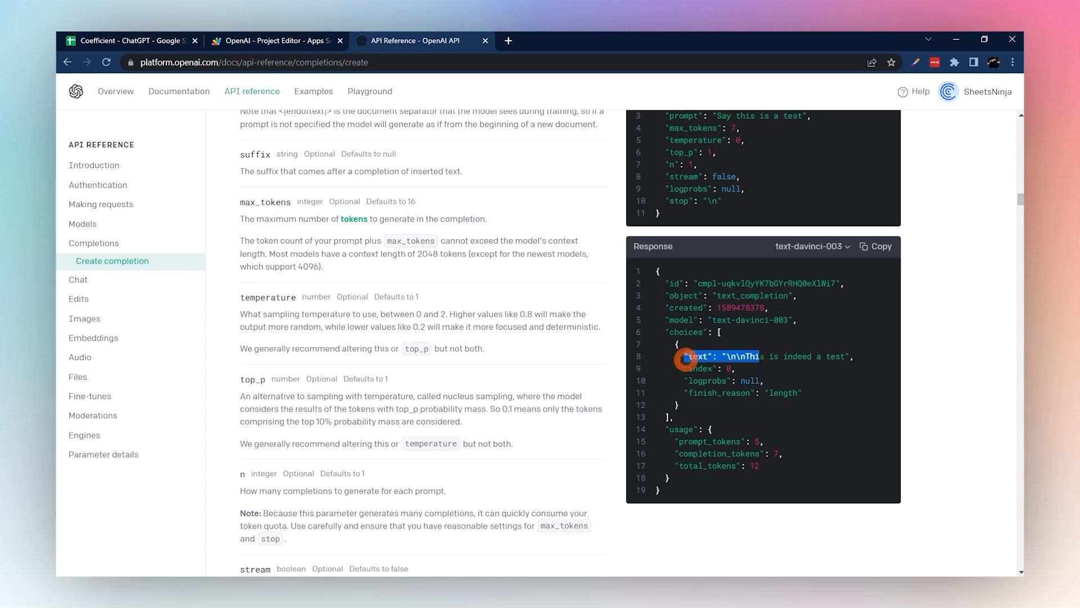
left_click(276, 41)
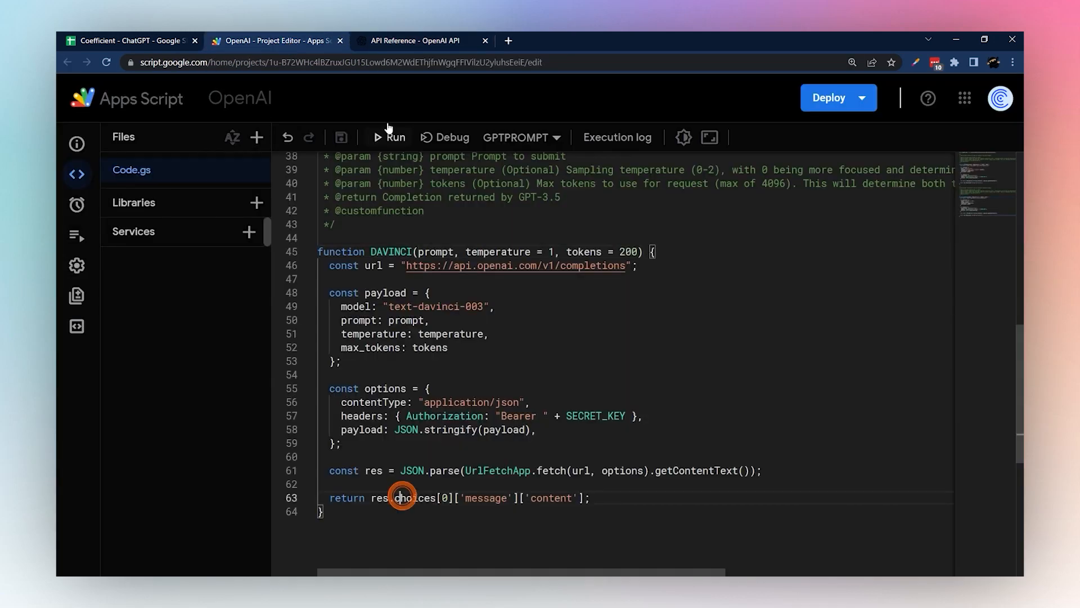
double_click(484, 498)
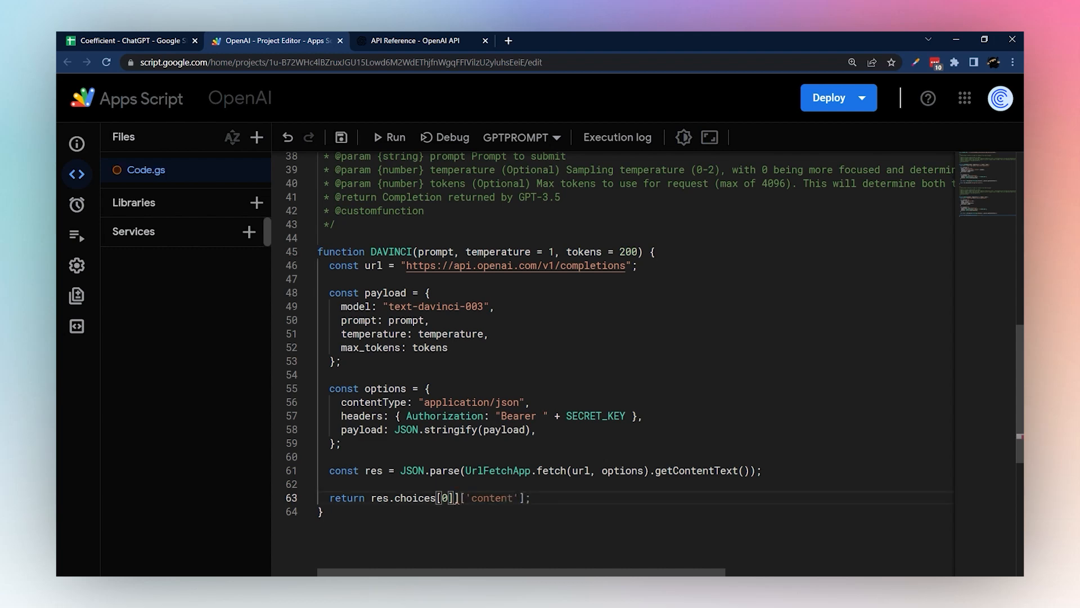
type("text")
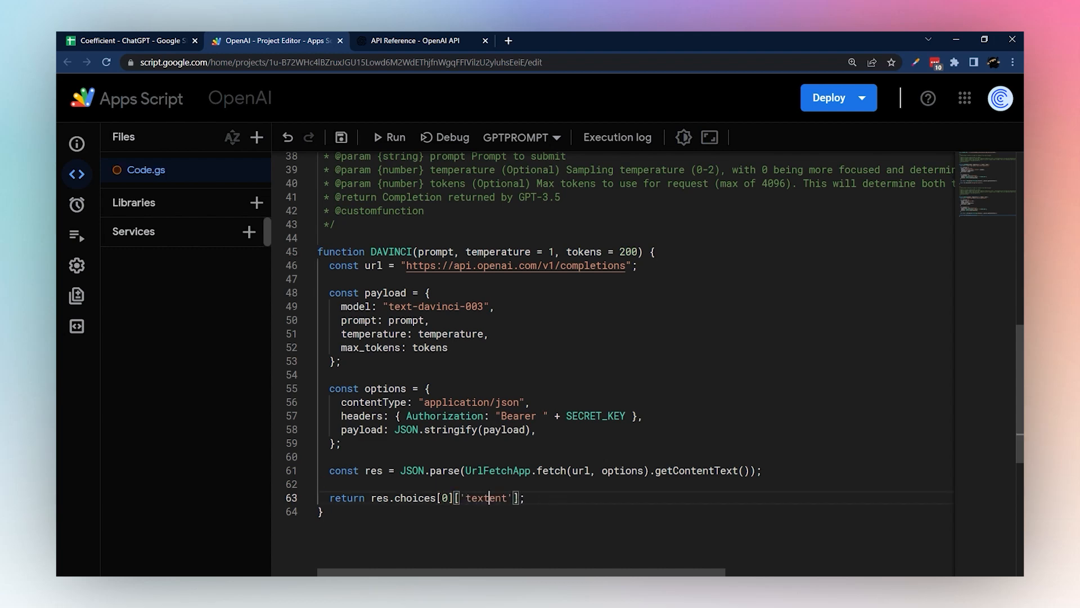
left_click(413, 41)
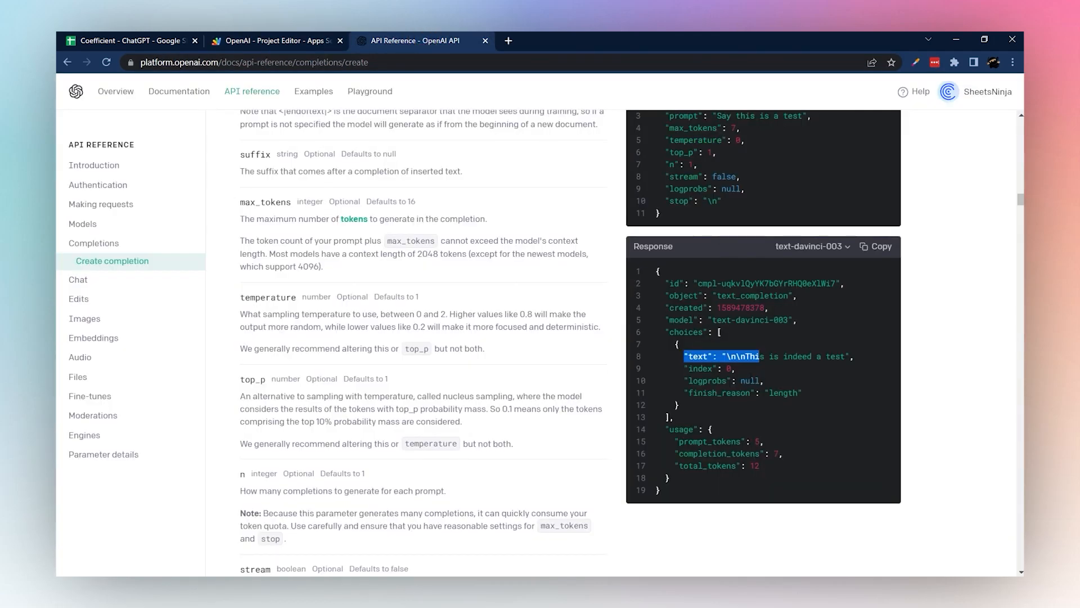
left_click(276, 41)
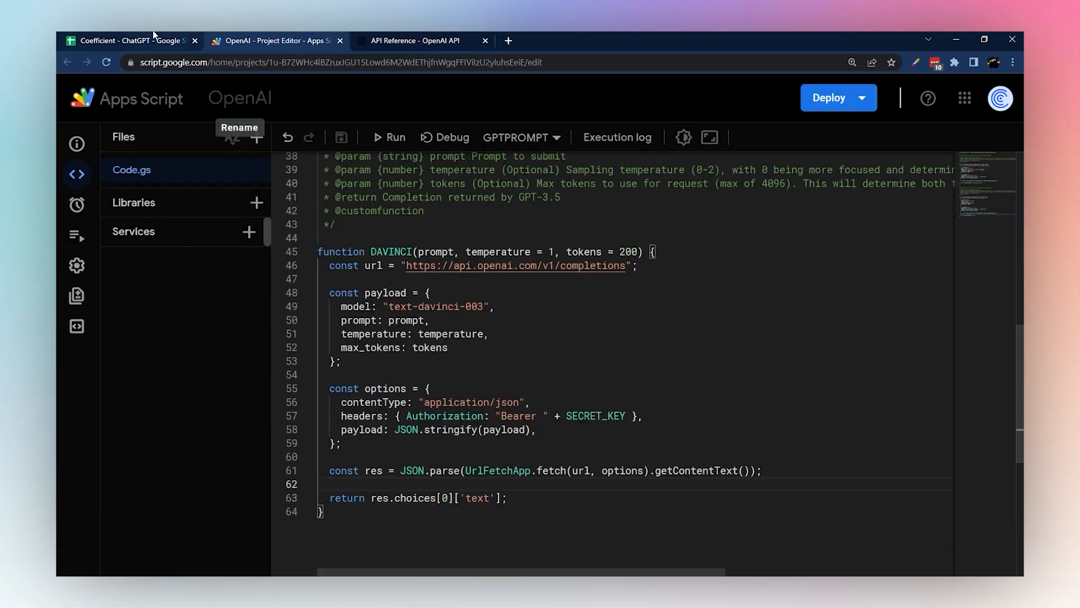
Step: Enter =DAVINCI(C9) in the tomato question's response cell D9
left_click(131, 40)
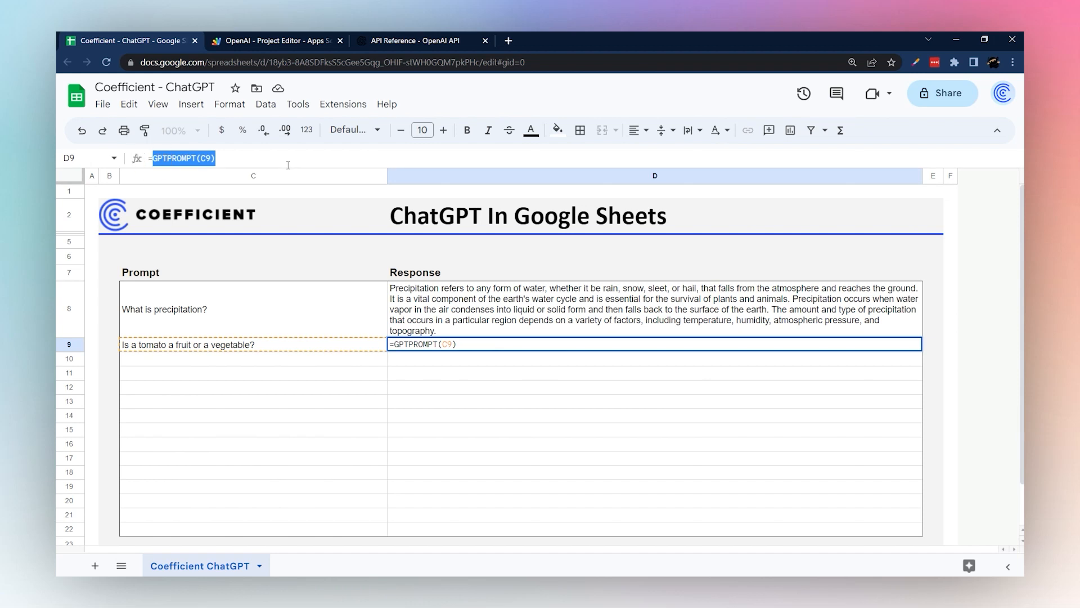
type("=DAVINCI(")
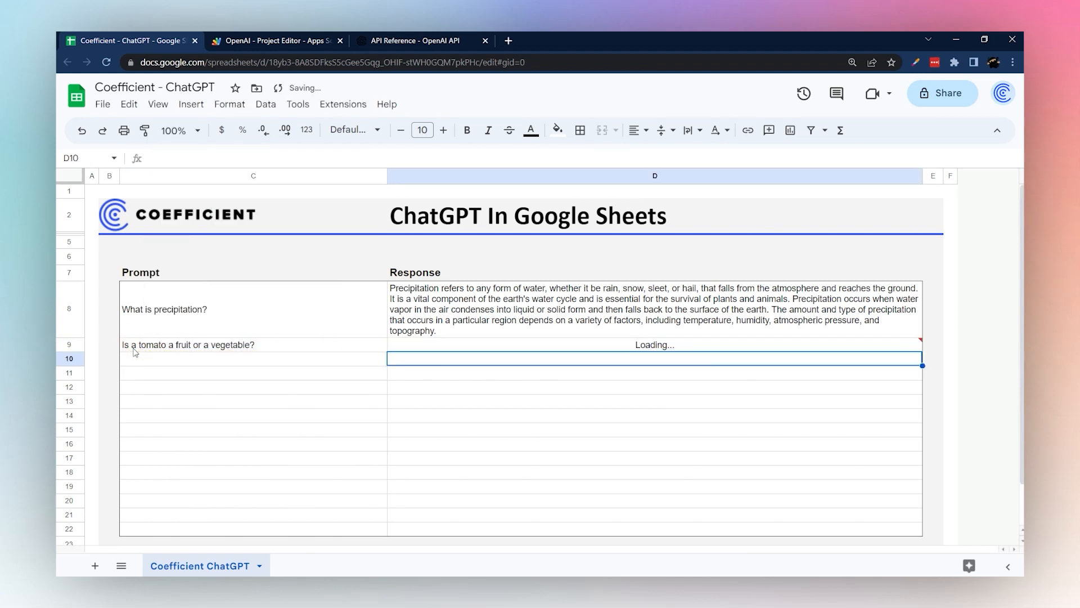
left_click(579, 355)
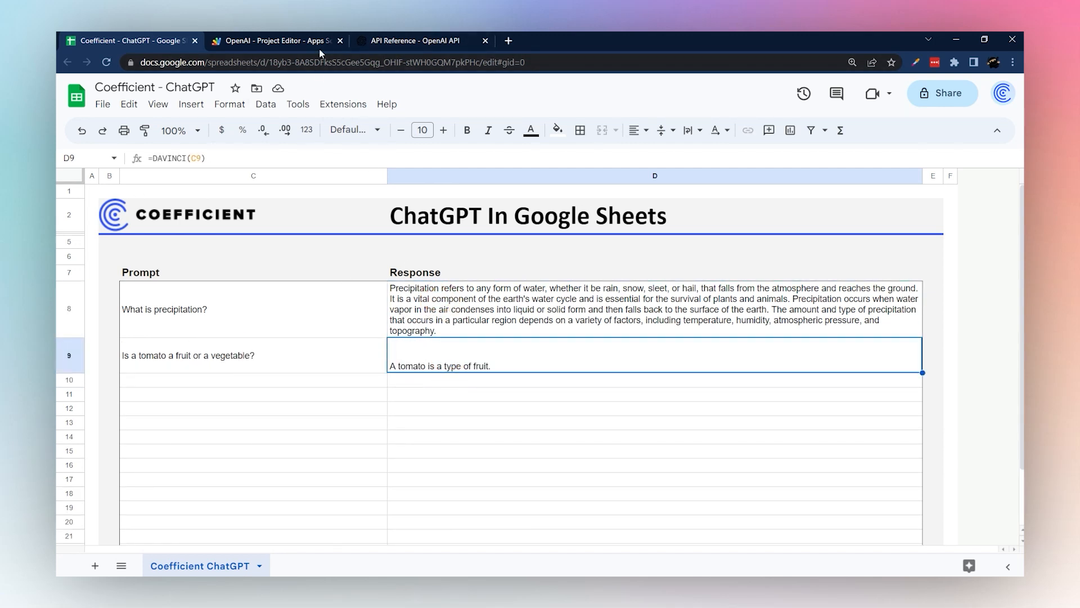
left_click(276, 41)
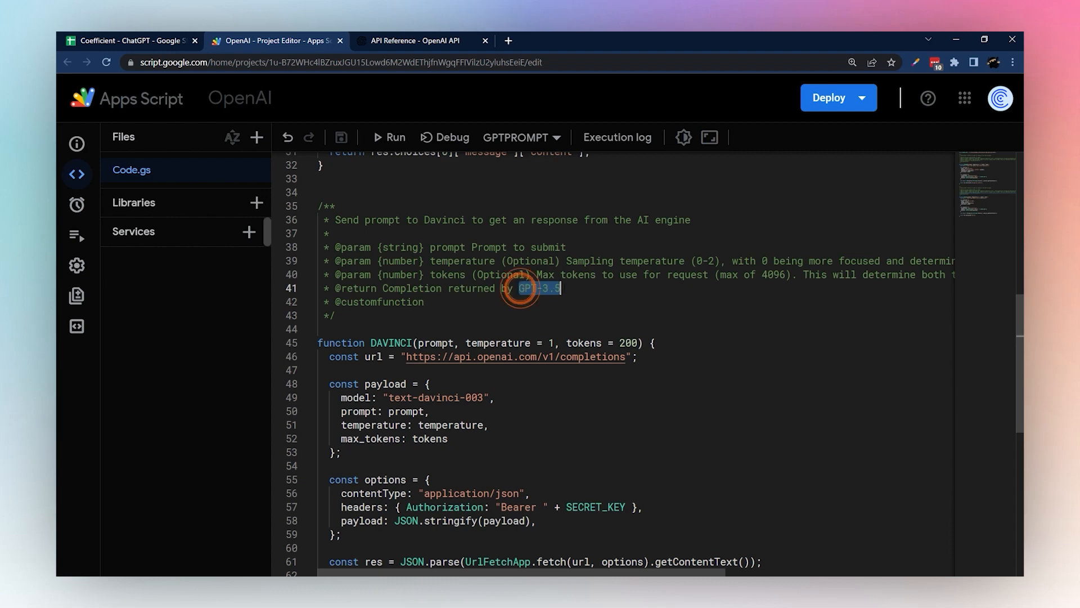
type("Davinci")
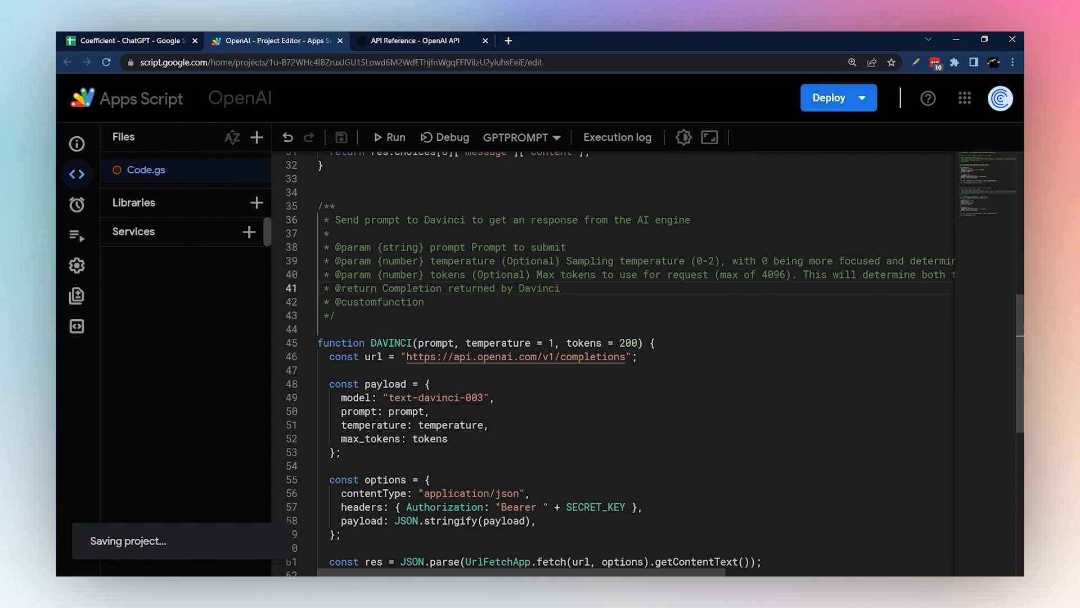
left_click(132, 40)
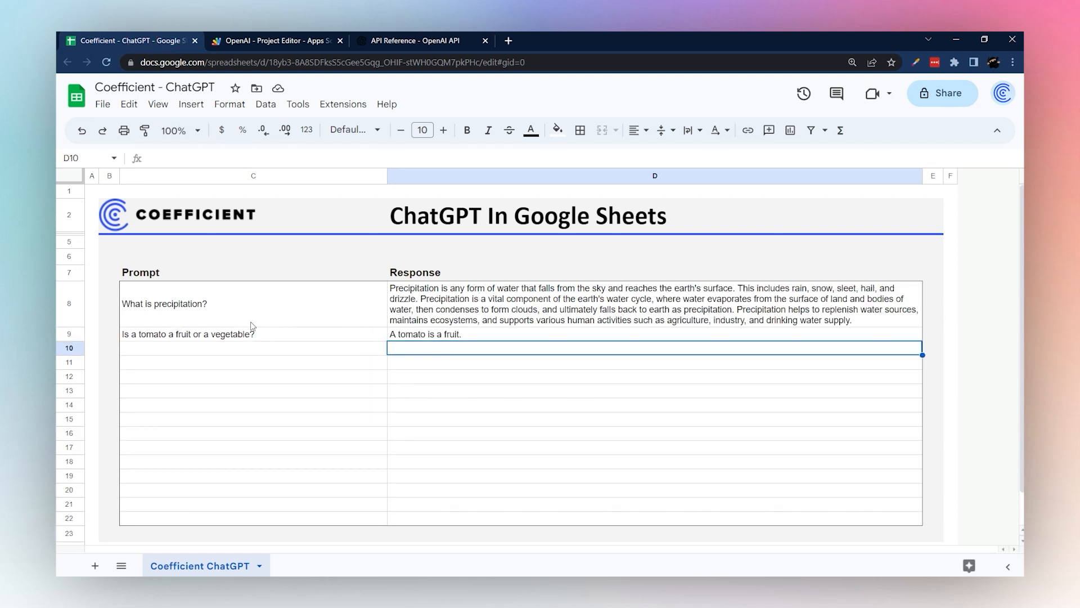
Step: Select the precipitation prompt cell C8 to review the refreshed answers
left_click(253, 304)
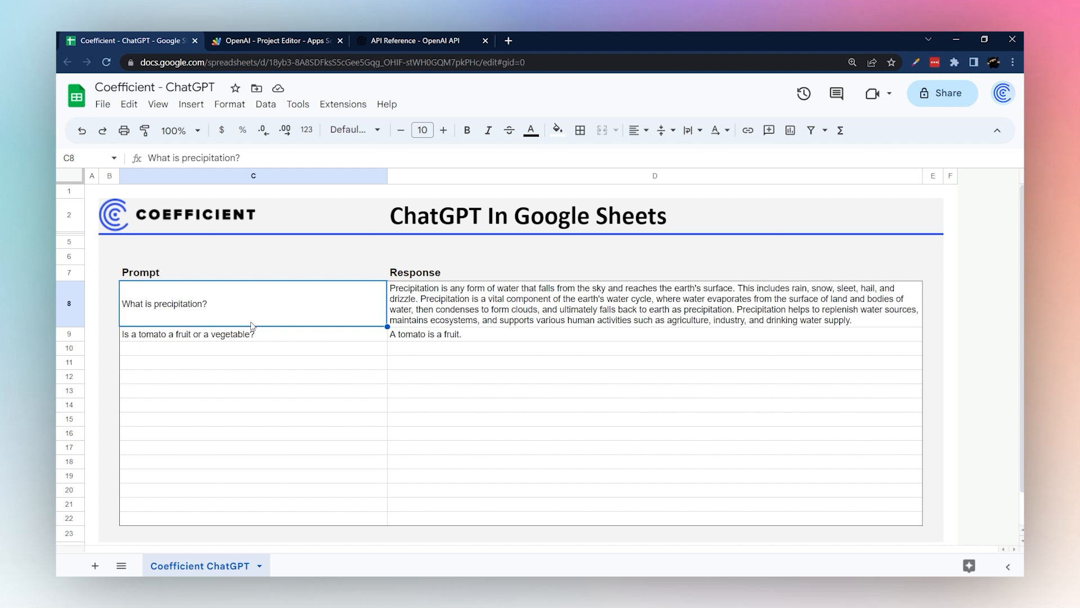
mouse_move(319, 298)
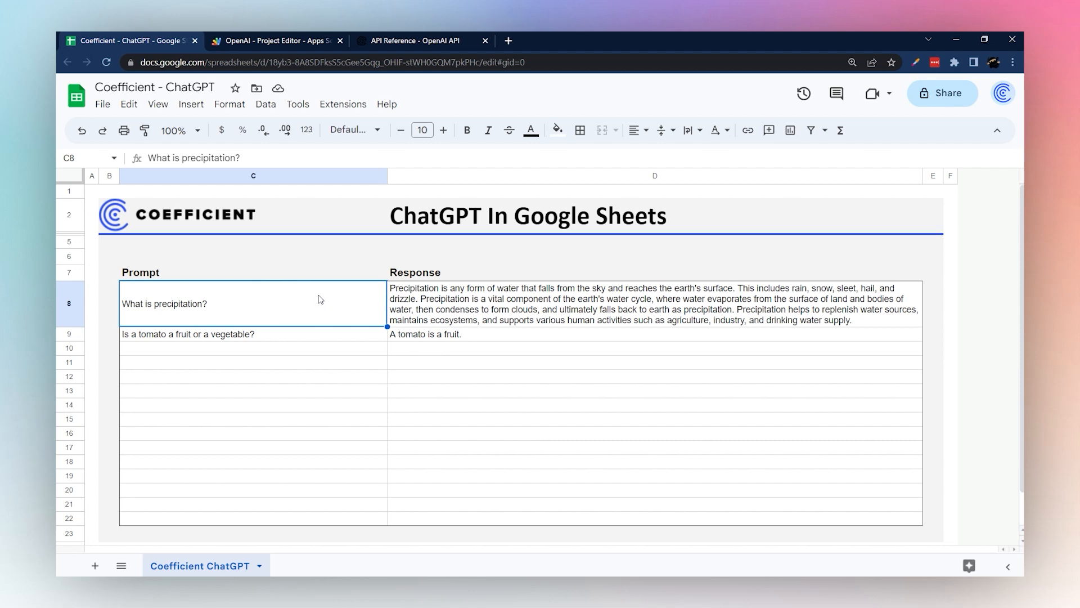